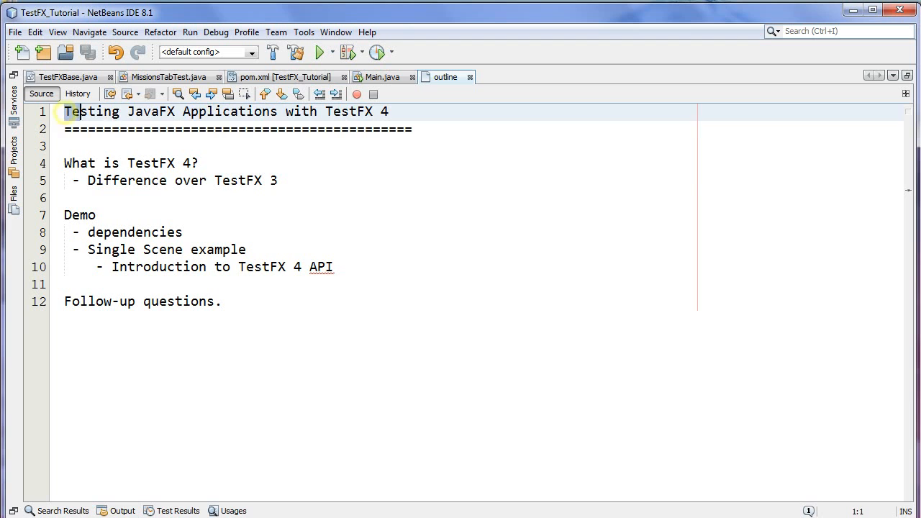
# - Highlight the outline's title, the TestFX question and the TestFX 3 difference point
pyautogui.tripleClick(216, 112)
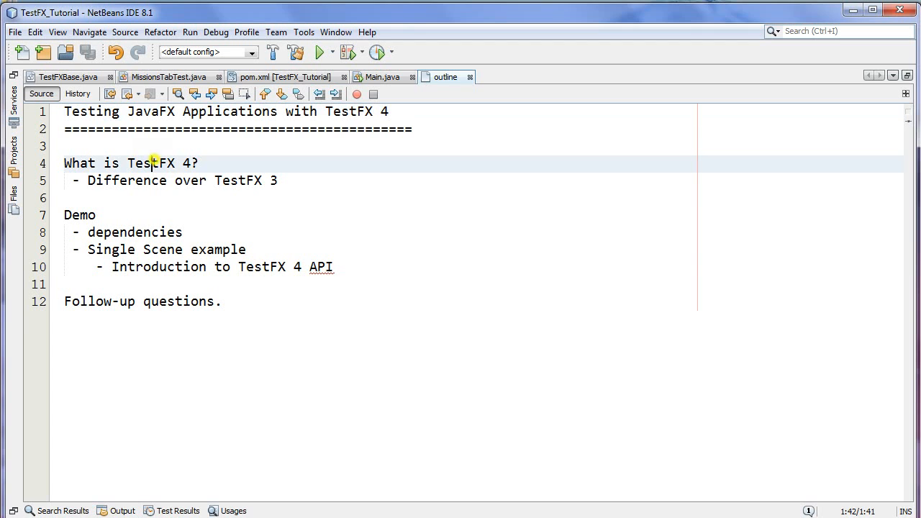
pyautogui.doubleClick(150, 163)
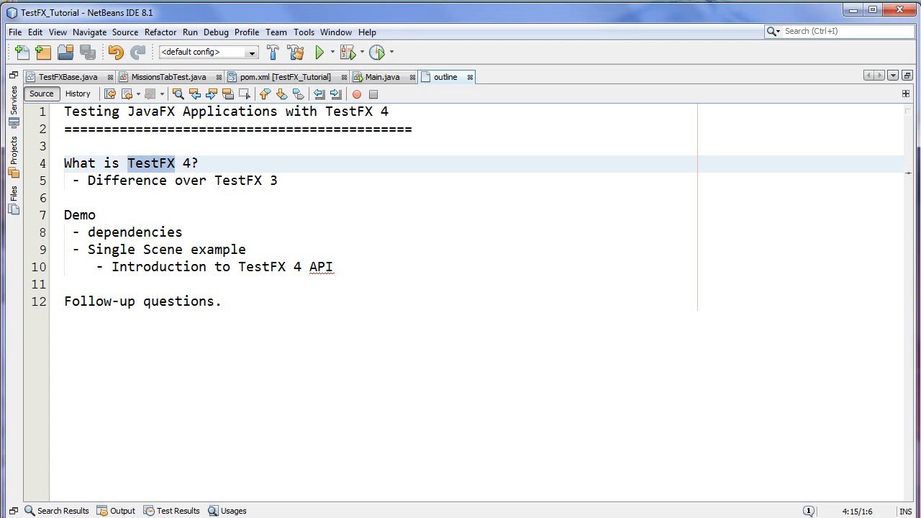
pyautogui.click(276, 180)
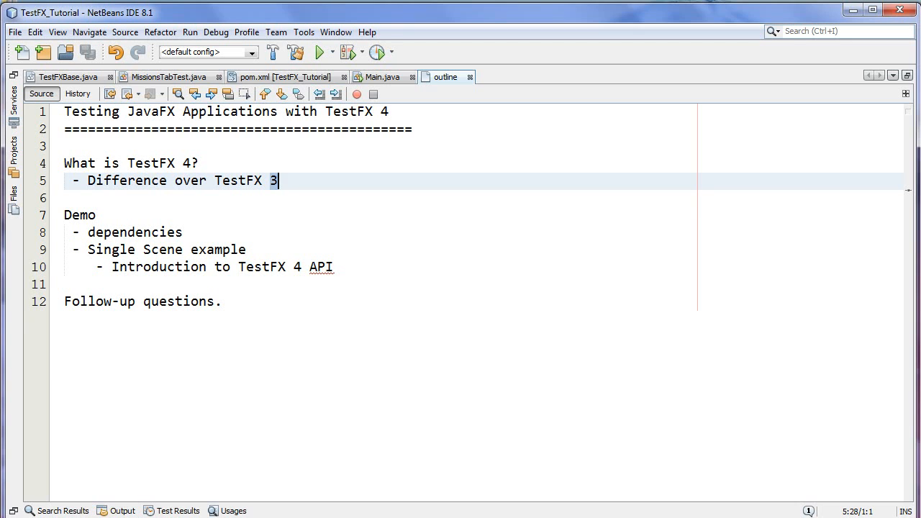
pyautogui.doubleClick(270, 181)
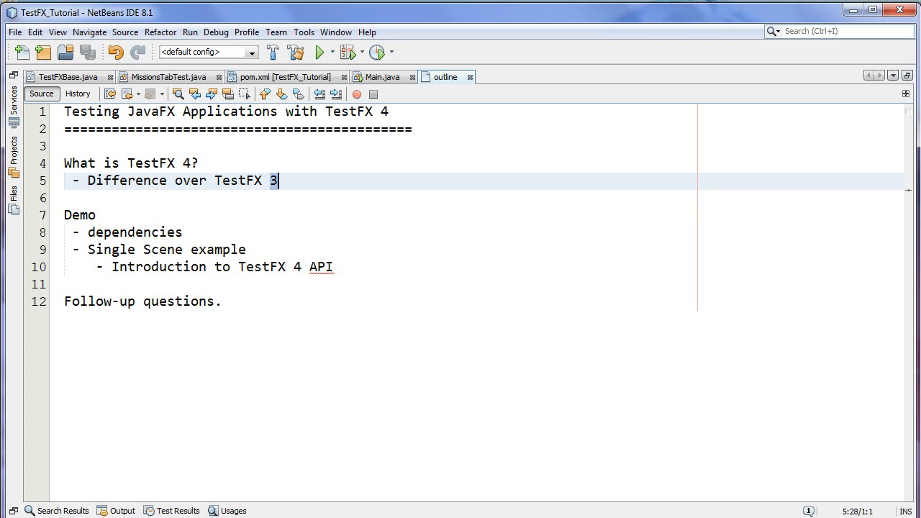
pyautogui.doubleClick(270, 181)
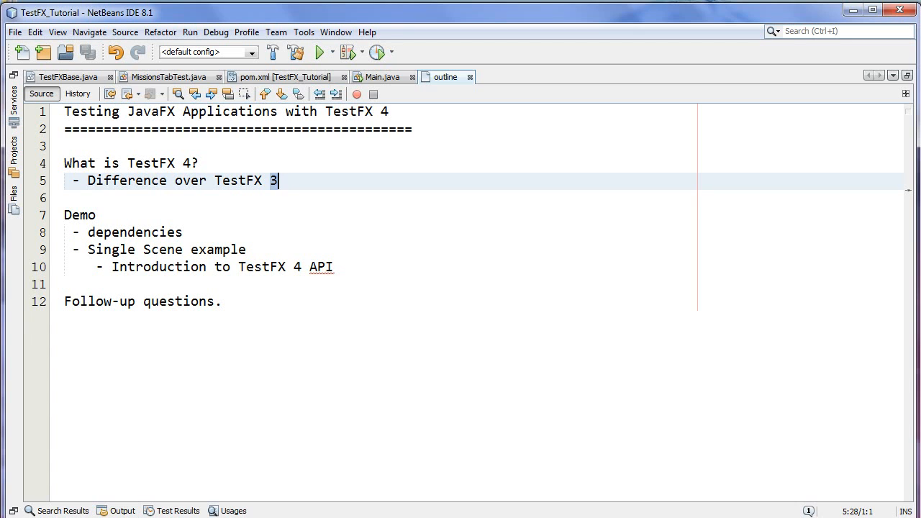
pyautogui.doubleClick(273, 180)
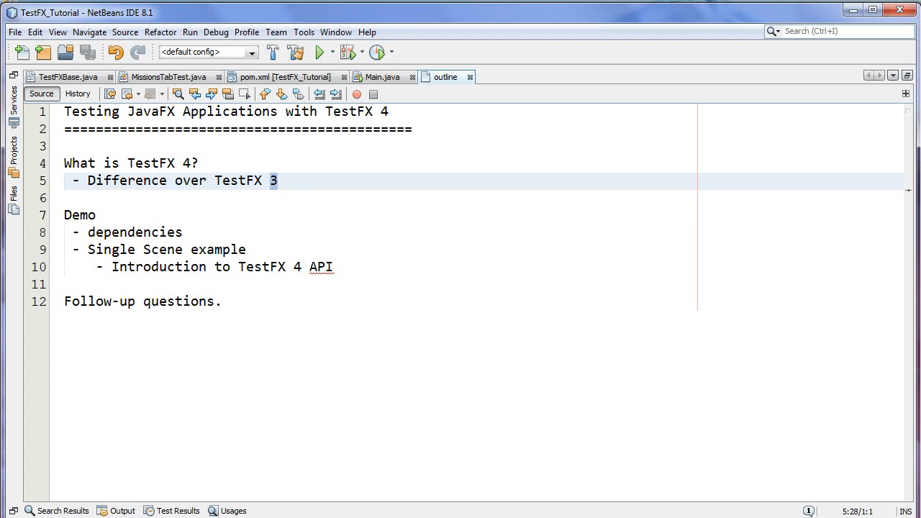
pyautogui.click(279, 181)
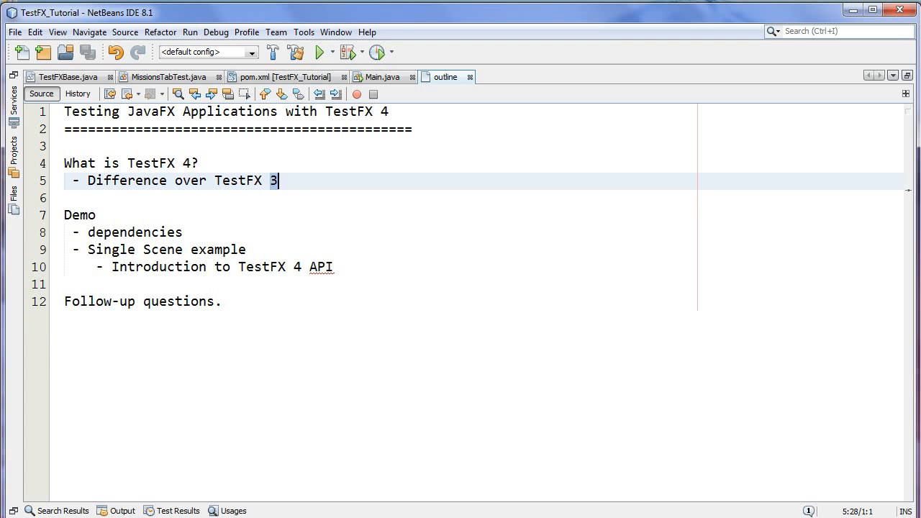
# - Emphasise the TestFX 3 version, Single Scene and dependencies points, then show the project's file tree
pyautogui.doubleClick(272, 181)
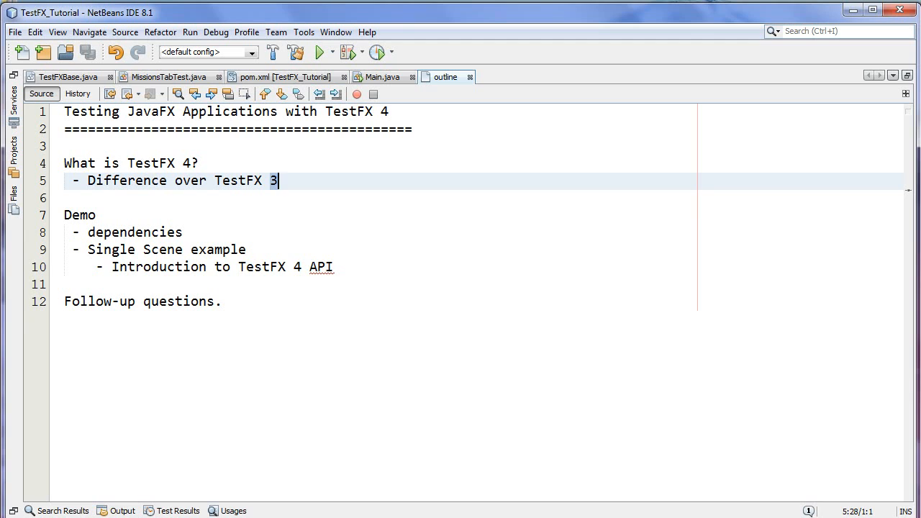
pyautogui.doubleClick(274, 181)
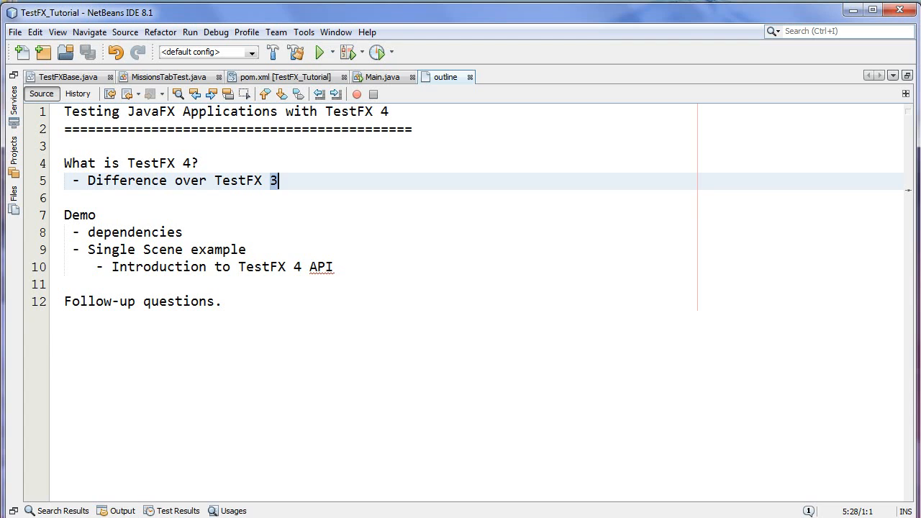
pyautogui.doubleClick(272, 181)
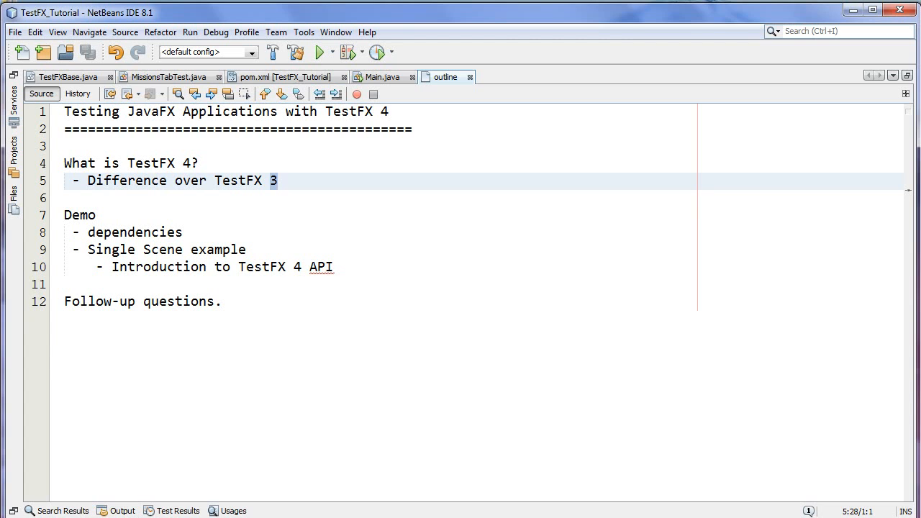
pyautogui.click(274, 181)
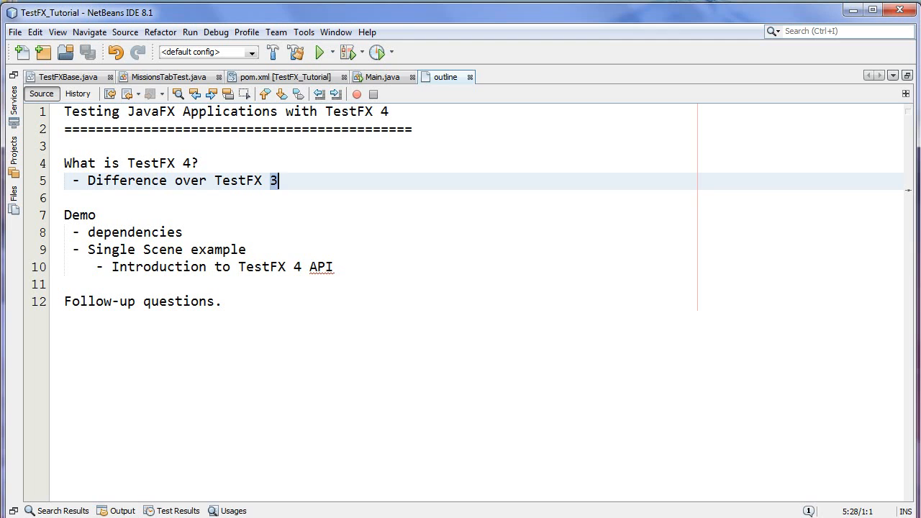
pyautogui.doubleClick(269, 181)
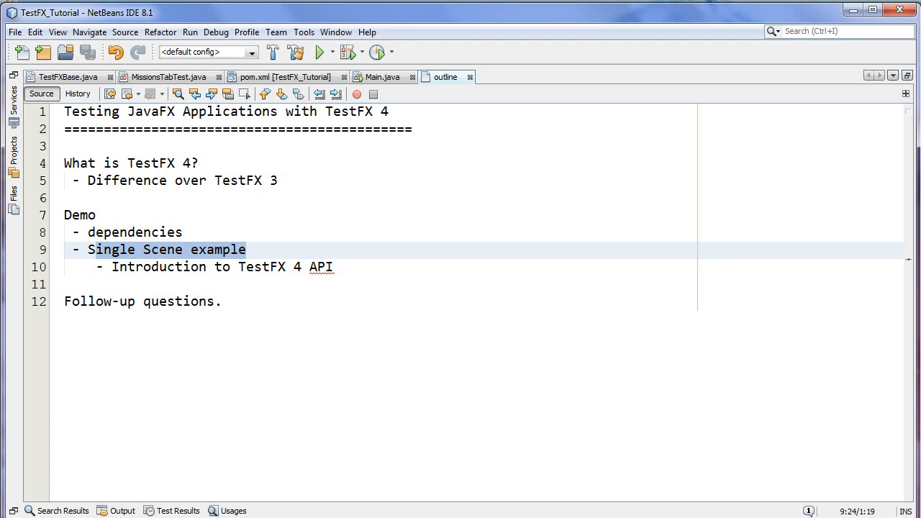
pyautogui.click(247, 250)
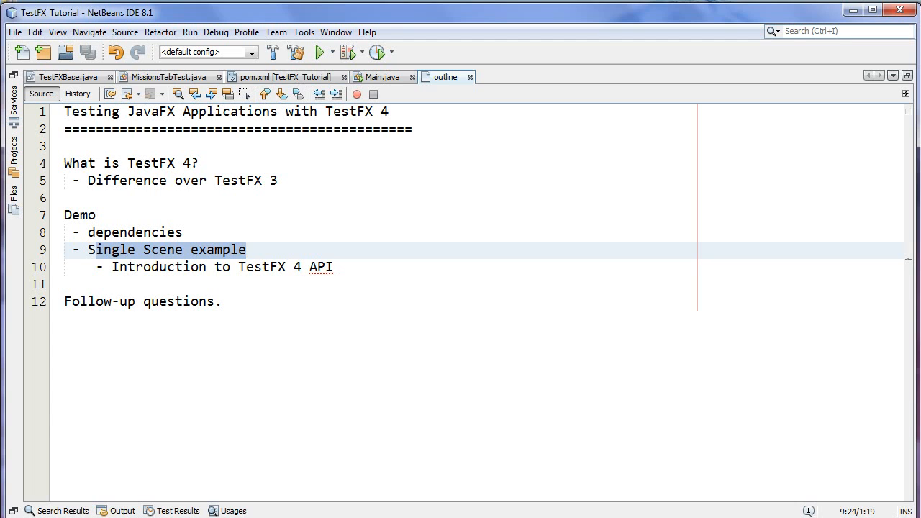
pyautogui.click(246, 250)
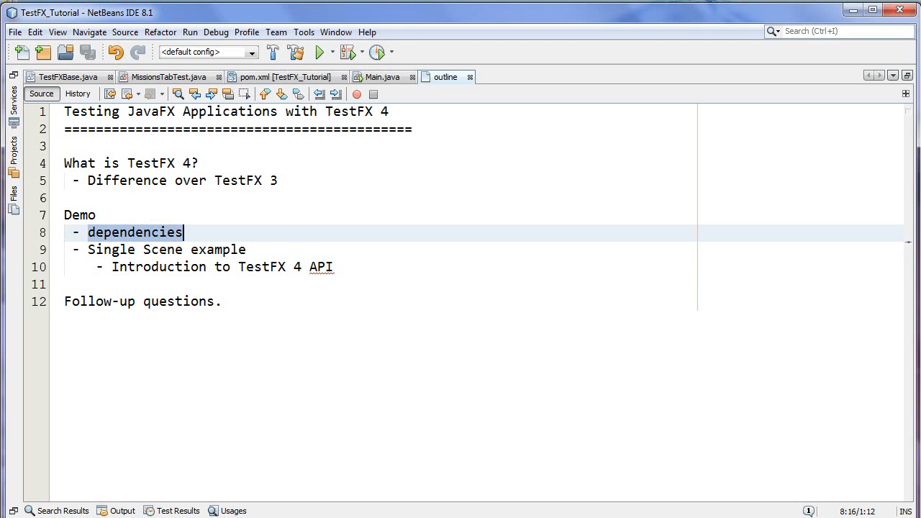
pyautogui.click(291, 76)
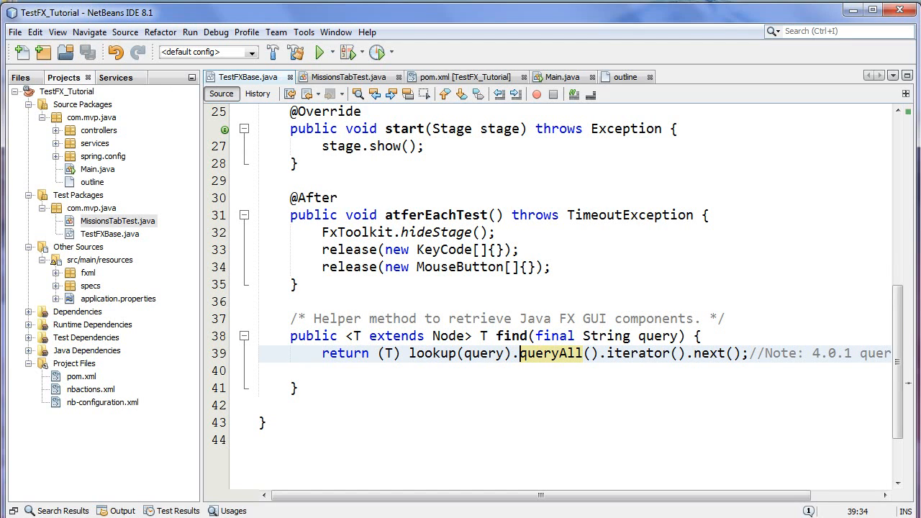
# - Open Main.java from the project tree
pyautogui.click(98, 168)
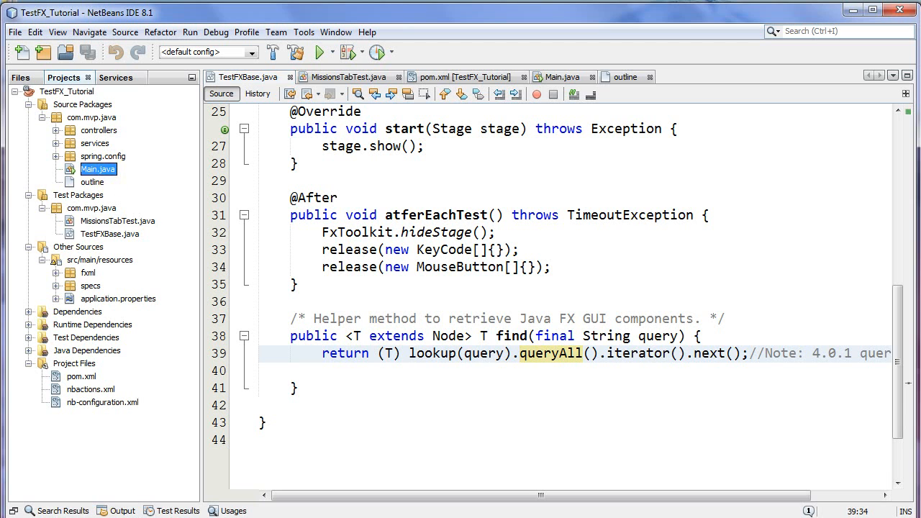
pyautogui.moveTo(98, 168)
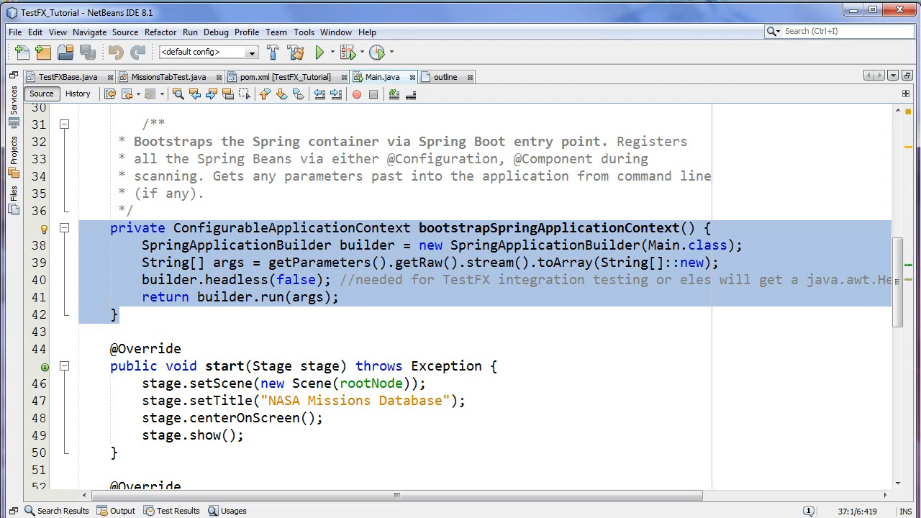
# - Highlight the builder.headless(false) call in Main.java's bootstrap method
pyautogui.doubleClick(544, 245)
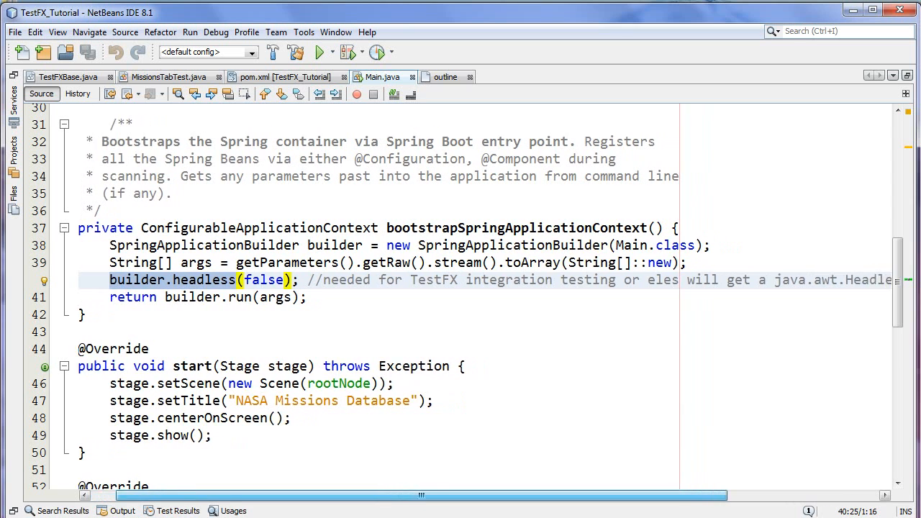
pyautogui.hscroll(3)
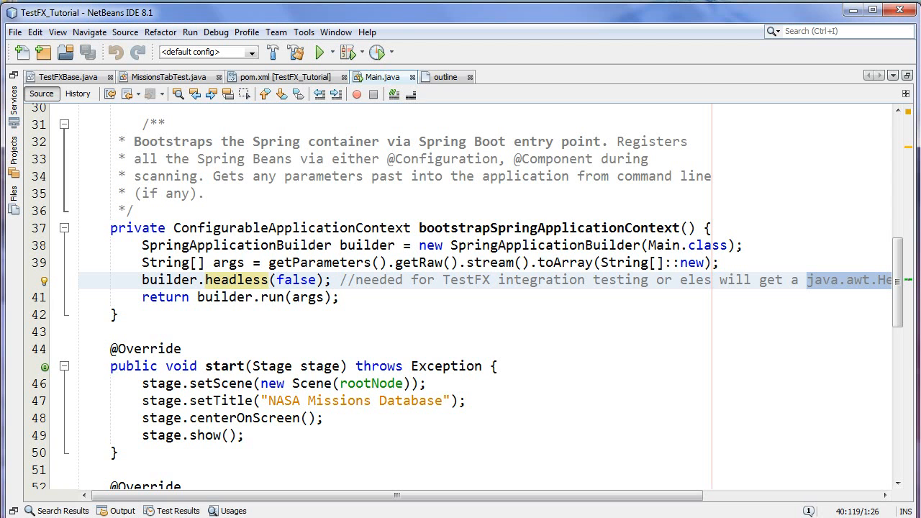
pyautogui.moveTo(52, 77)
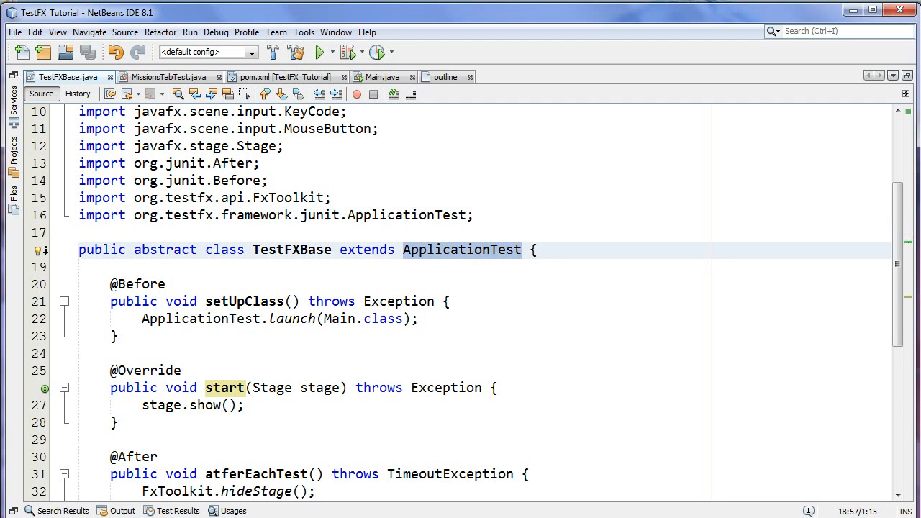
pyautogui.click(521, 251)
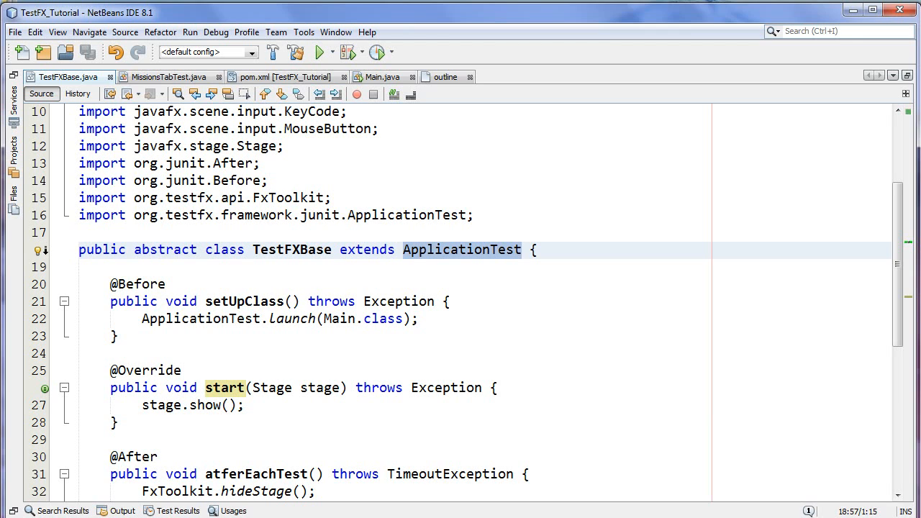
pyautogui.click(521, 250)
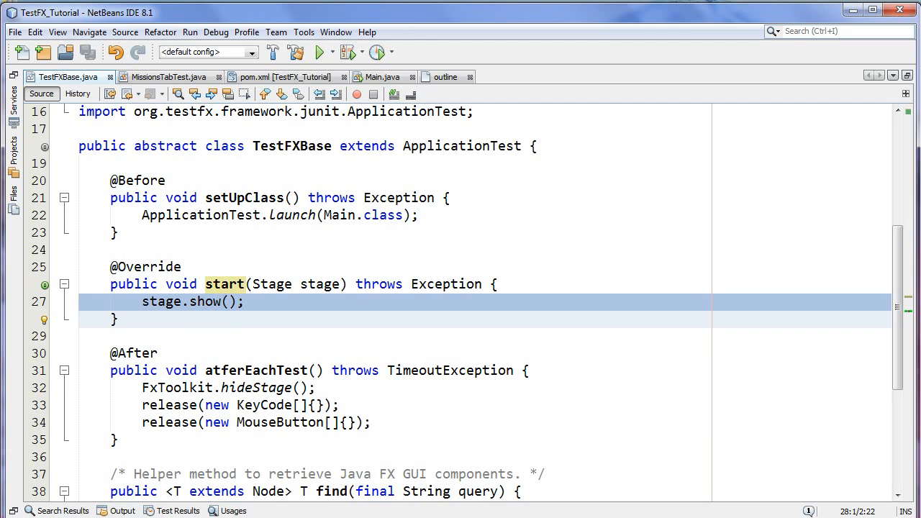
pyautogui.click(293, 214)
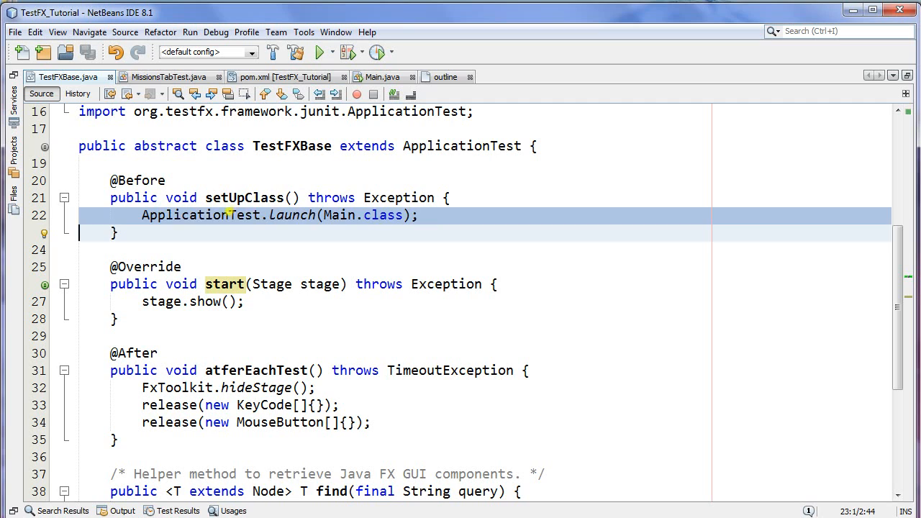
pyautogui.doubleClick(202, 216)
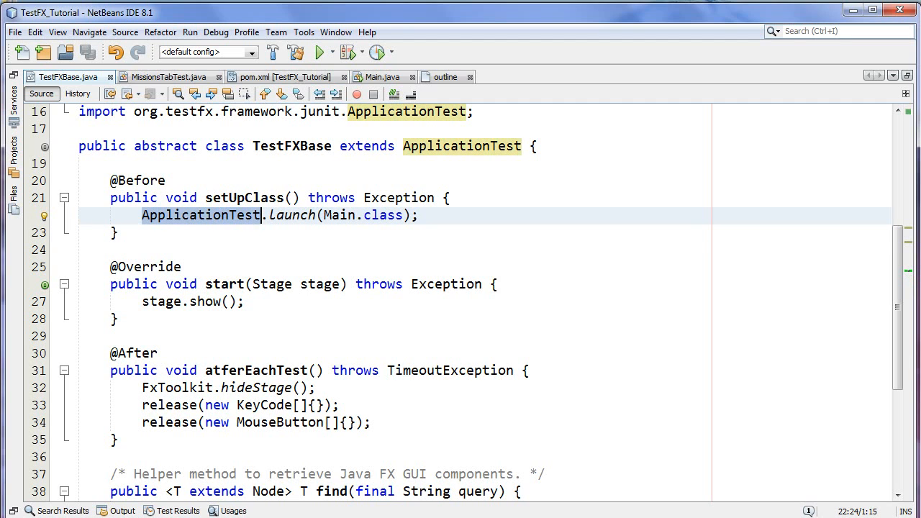
pyautogui.doubleClick(334, 214)
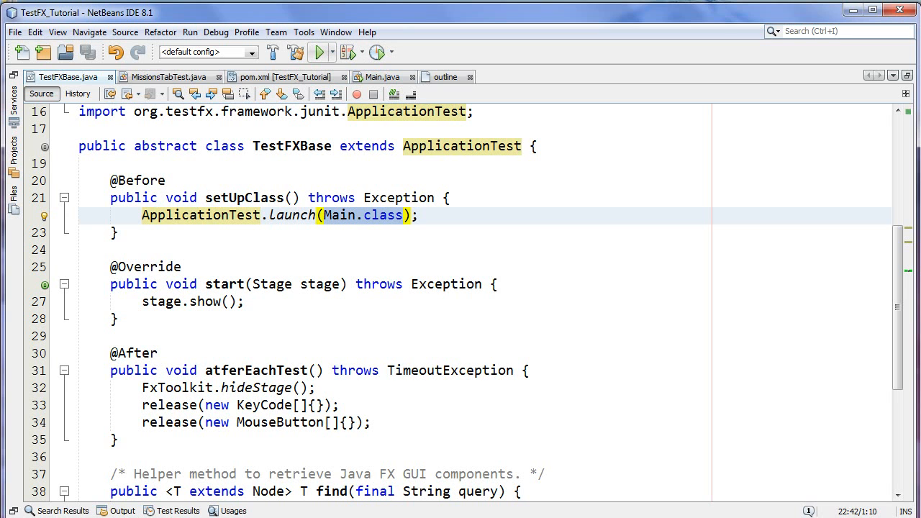
pyautogui.click(324, 52)
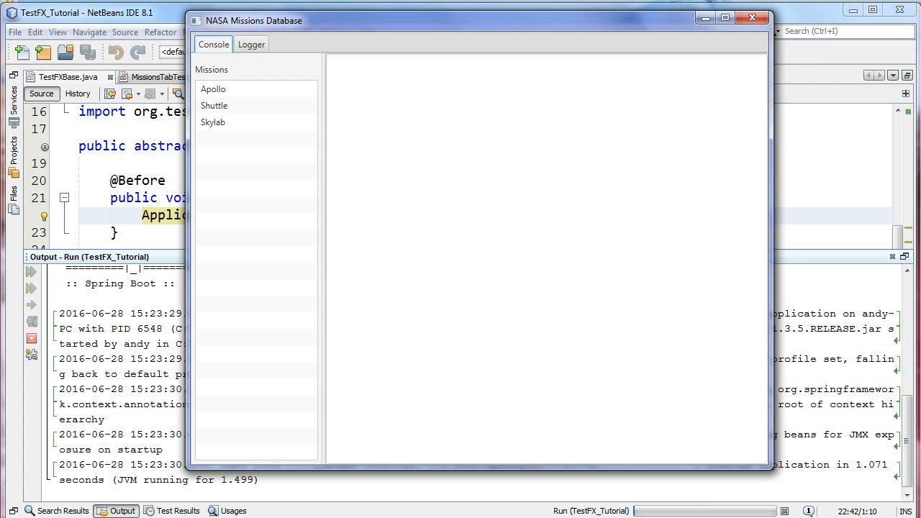
# - Show the Apollo mission overview and check its retrieval entry in the Logger view
pyautogui.click(213, 90)
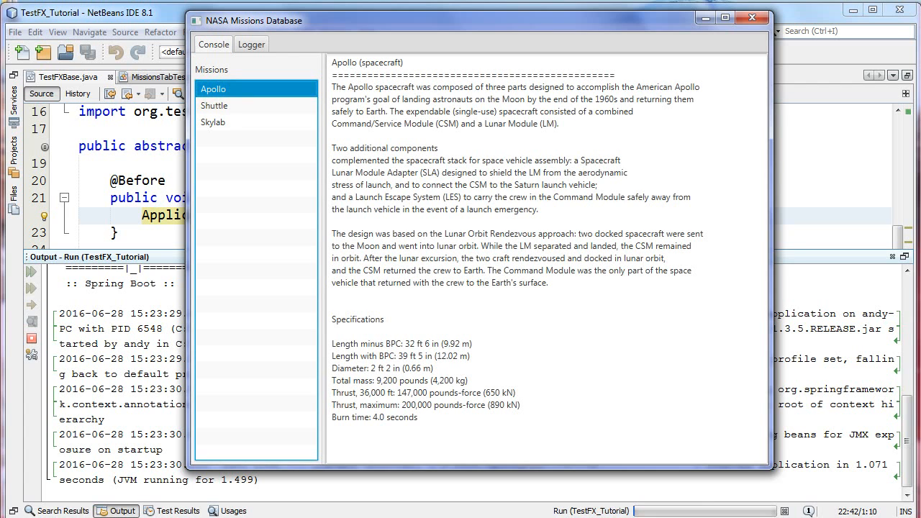
pyautogui.click(251, 45)
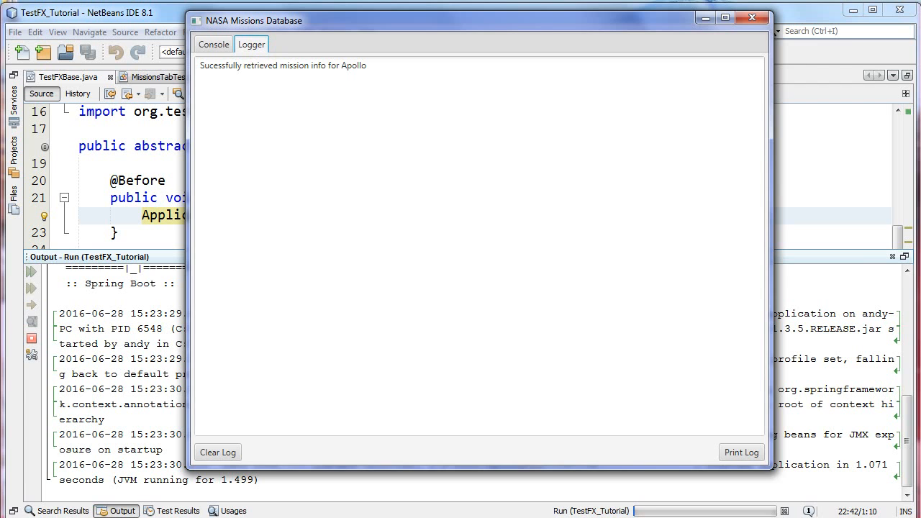
pyautogui.click(213, 44)
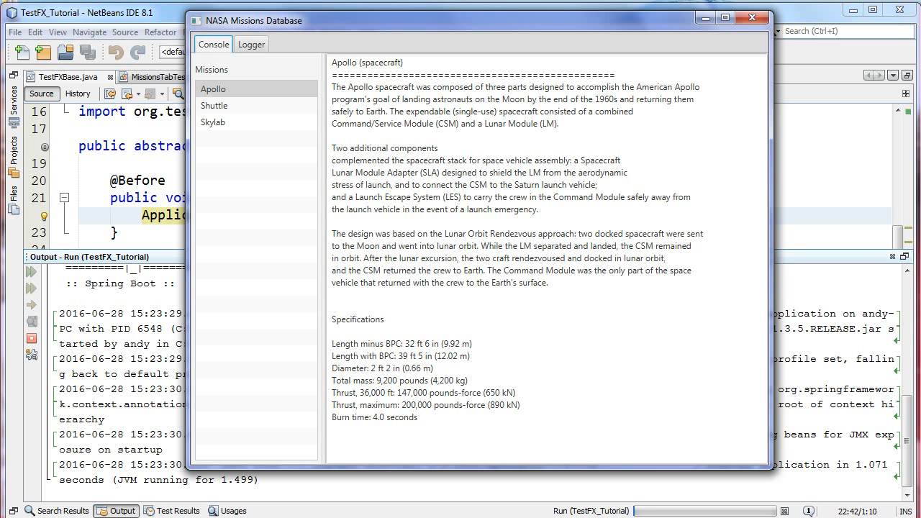
# - Show the Shuttle and Skylab mission overviews, then the Logger view again
pyautogui.click(215, 105)
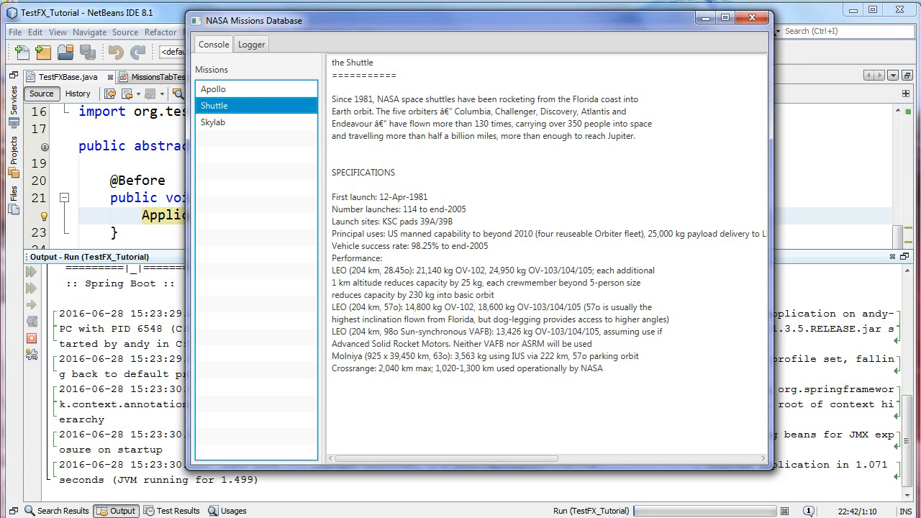
pyautogui.click(213, 121)
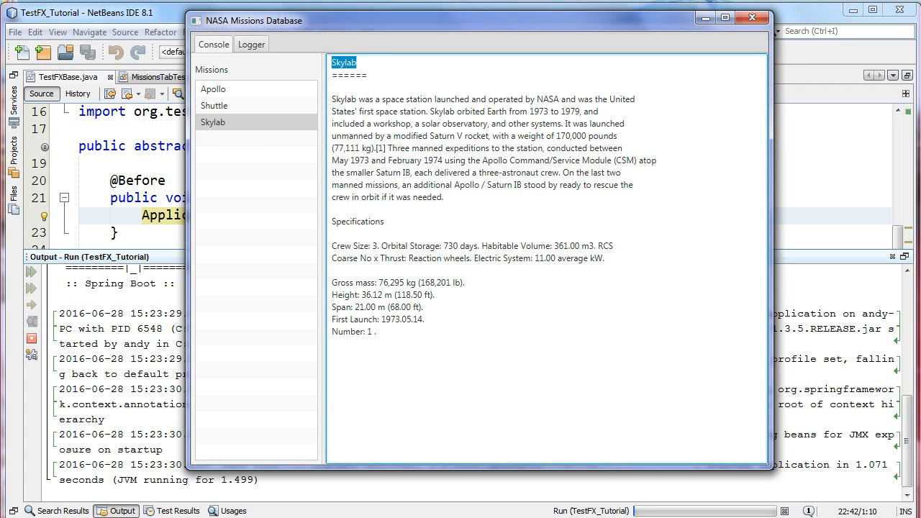
pyautogui.click(250, 43)
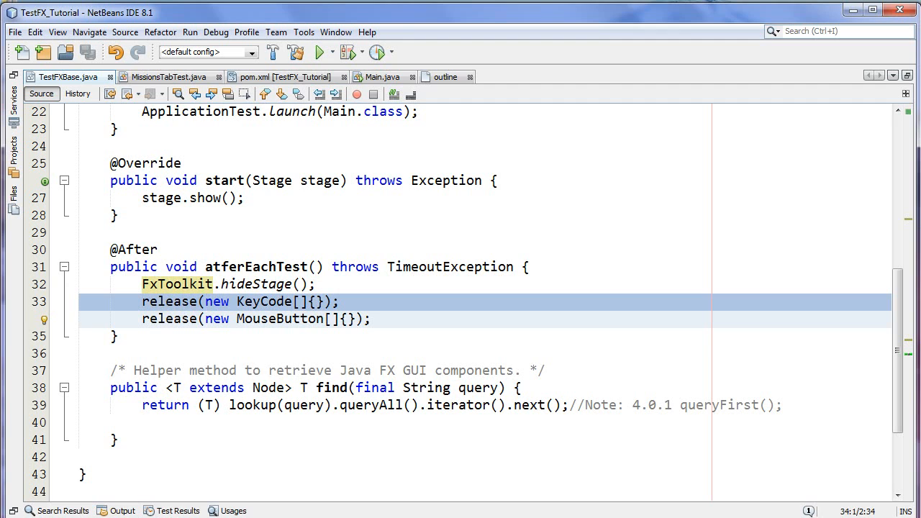
pyautogui.click(231, 302)
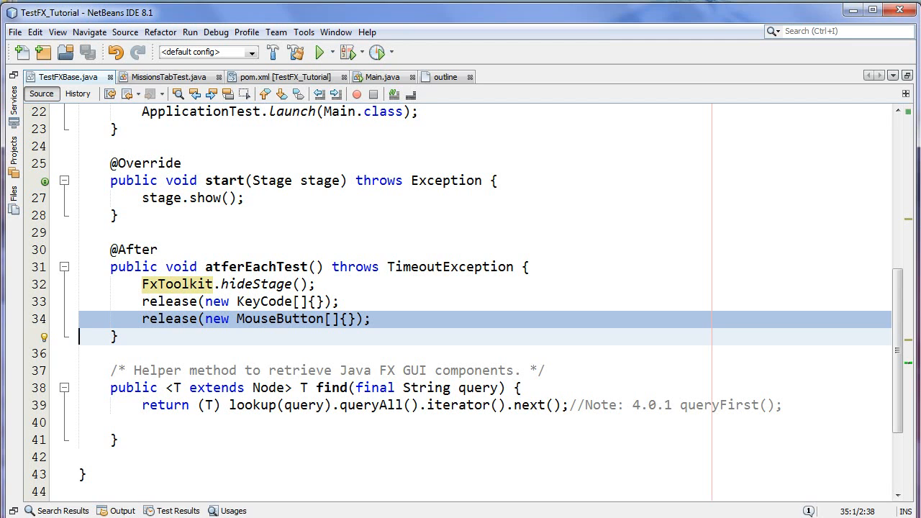
pyautogui.click(333, 388)
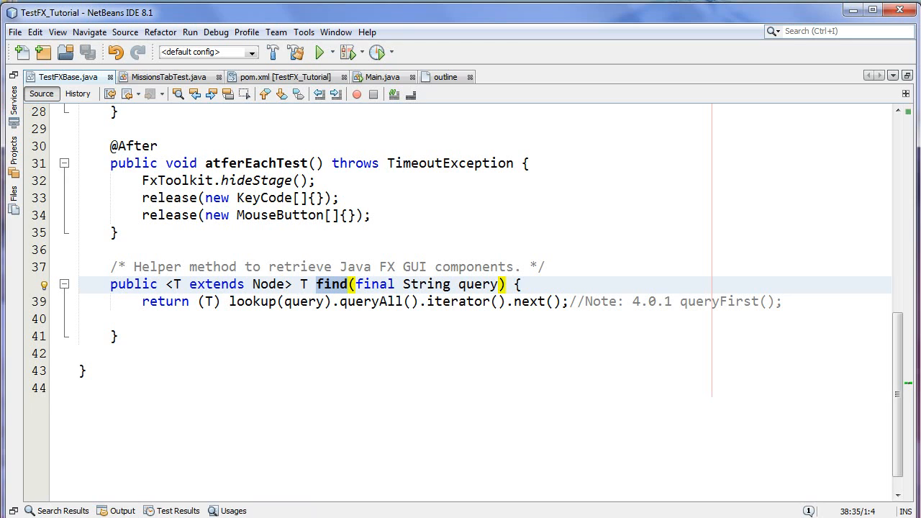
# - Point out the find helper method in TestFXBase.java
pyautogui.click(350, 285)
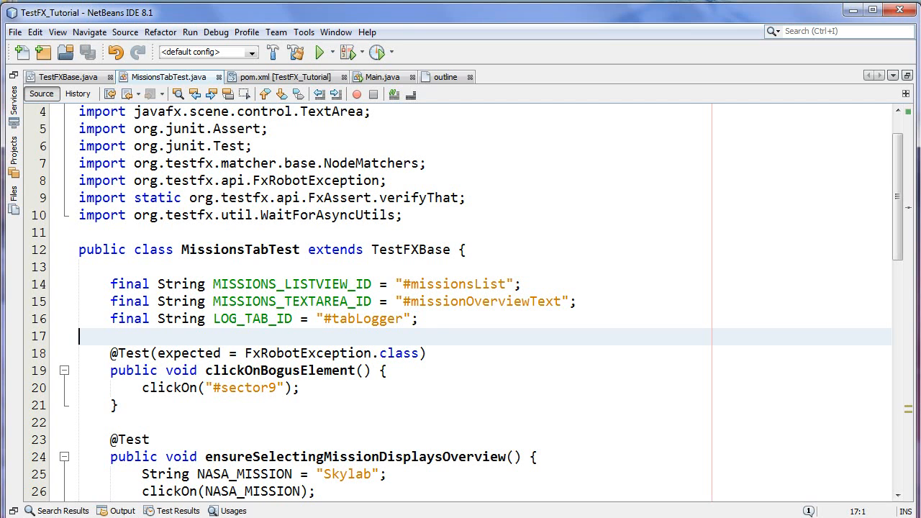
pyautogui.scroll(-3)
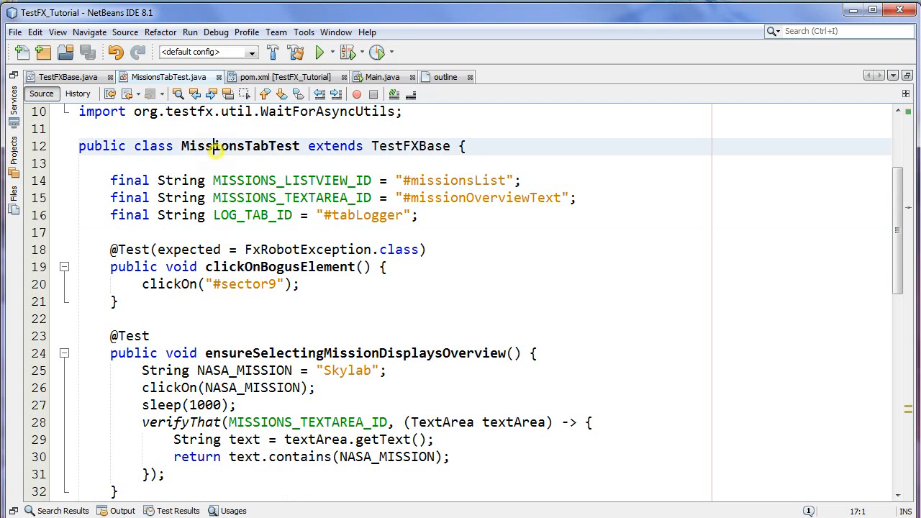
pyautogui.doubleClick(233, 147)
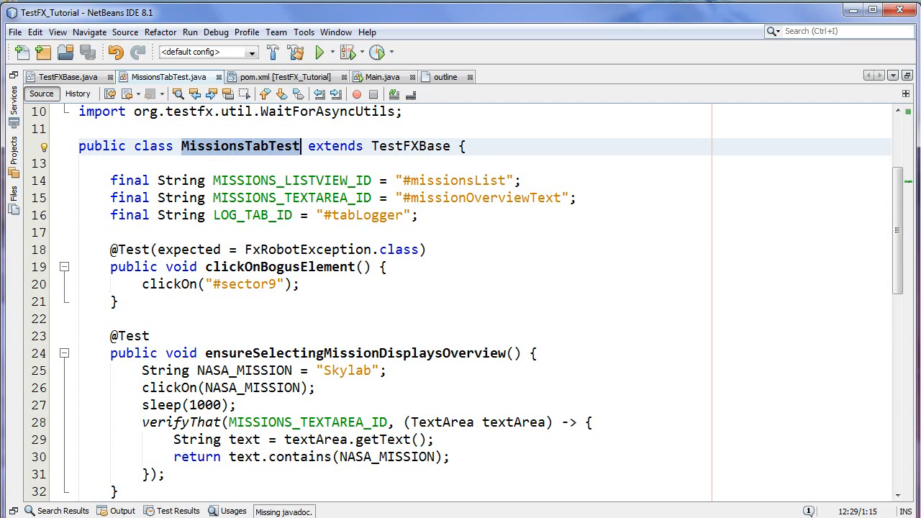
pyautogui.doubleClick(410, 147)
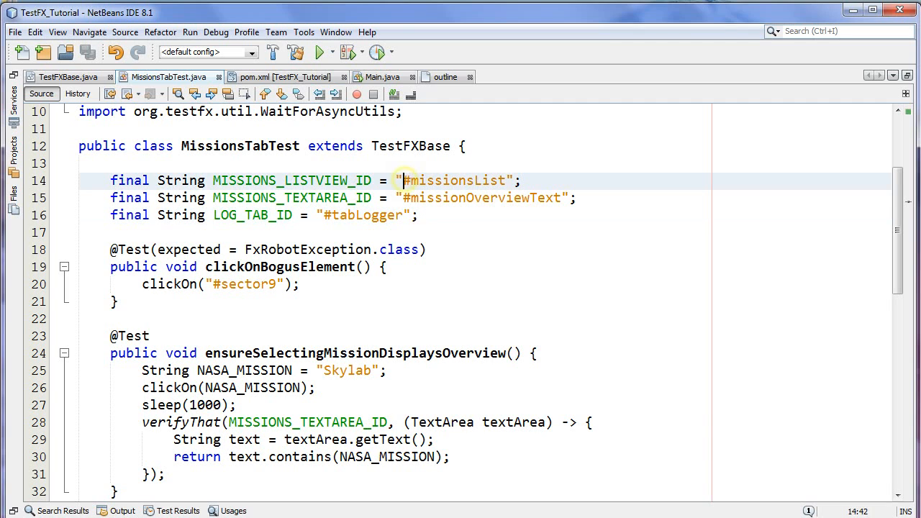
pyautogui.click(406, 181)
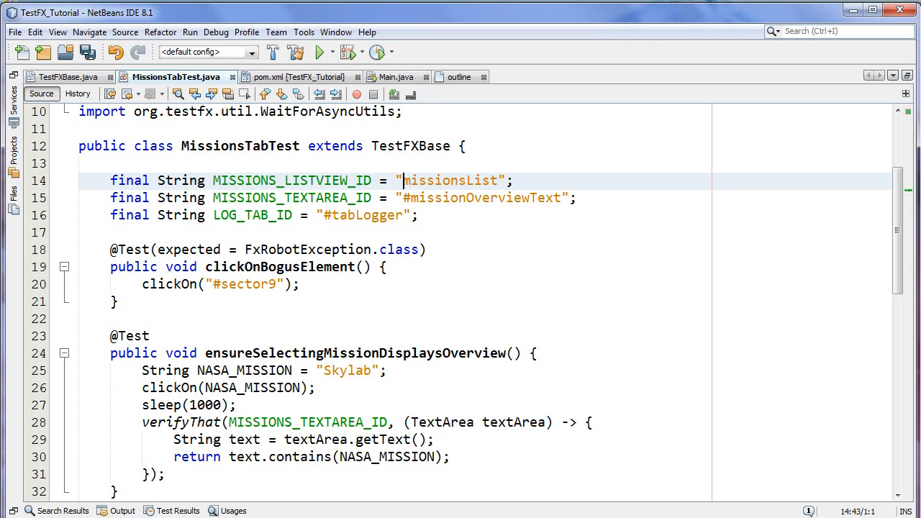
pyautogui.write('#')
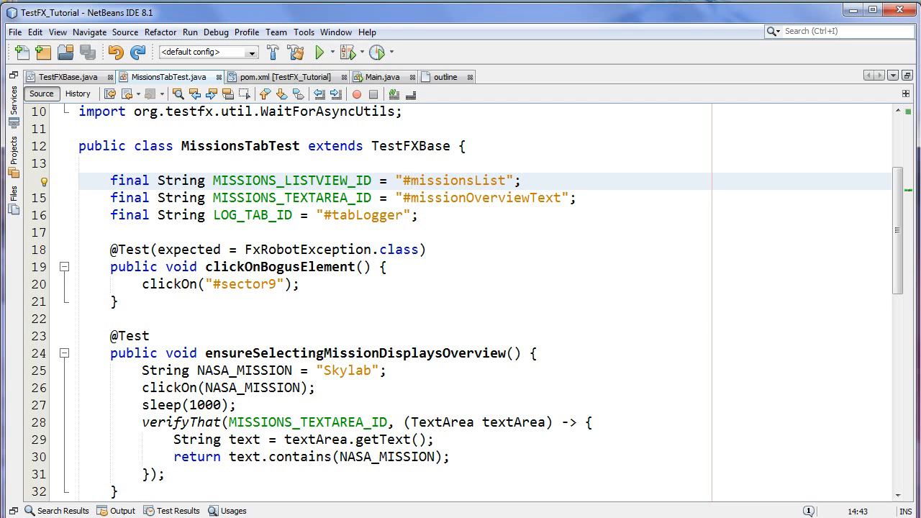
pyautogui.scroll(-3)
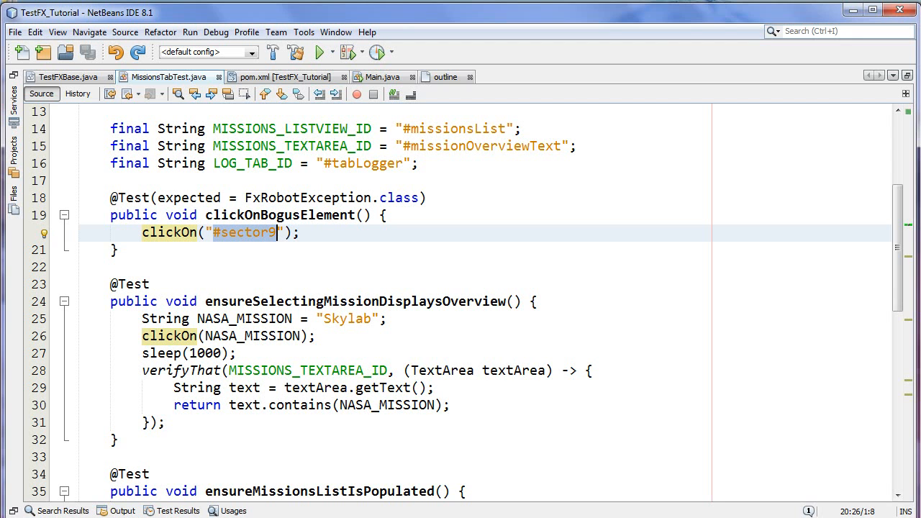
# - Show pom.xml, then open LoggerTab.fxml from the fxml/tabs folder for editing
pyautogui.click(280, 76)
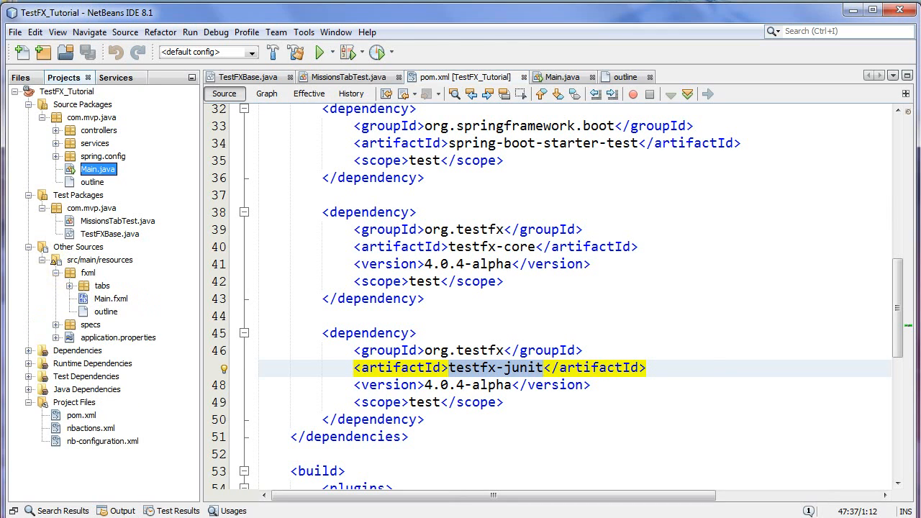
pyautogui.click(69, 284)
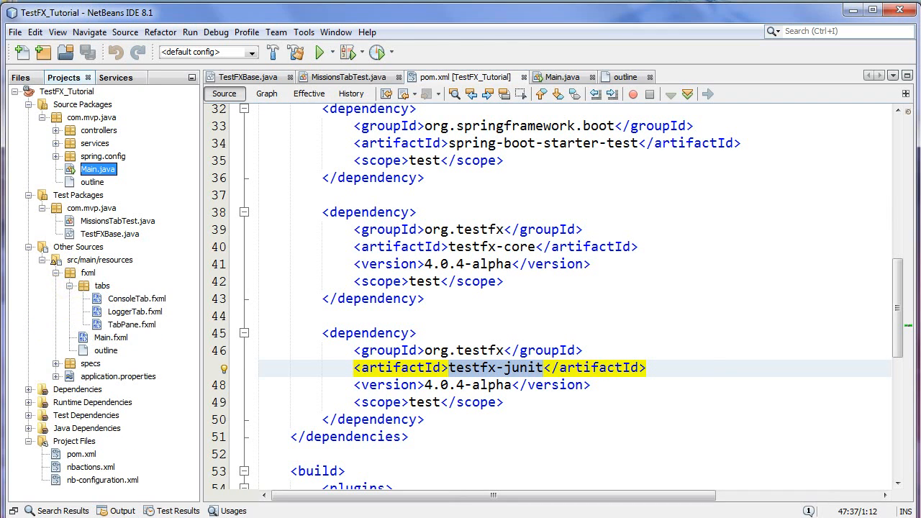
pyautogui.click(133, 311)
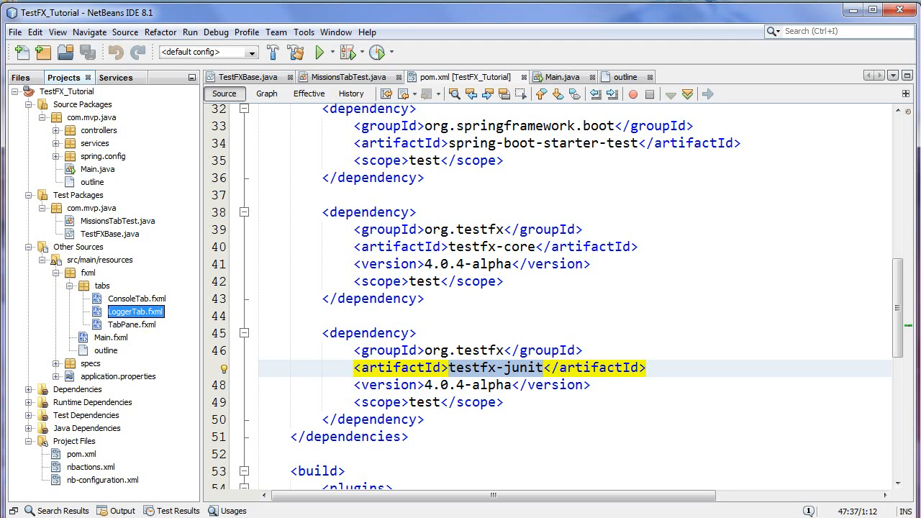
pyautogui.rightClick(135, 311)
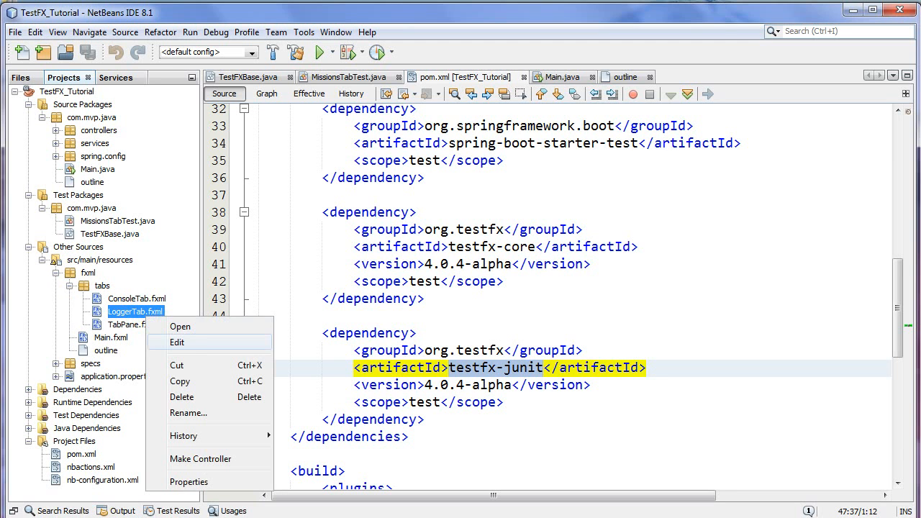
pyautogui.click(180, 327)
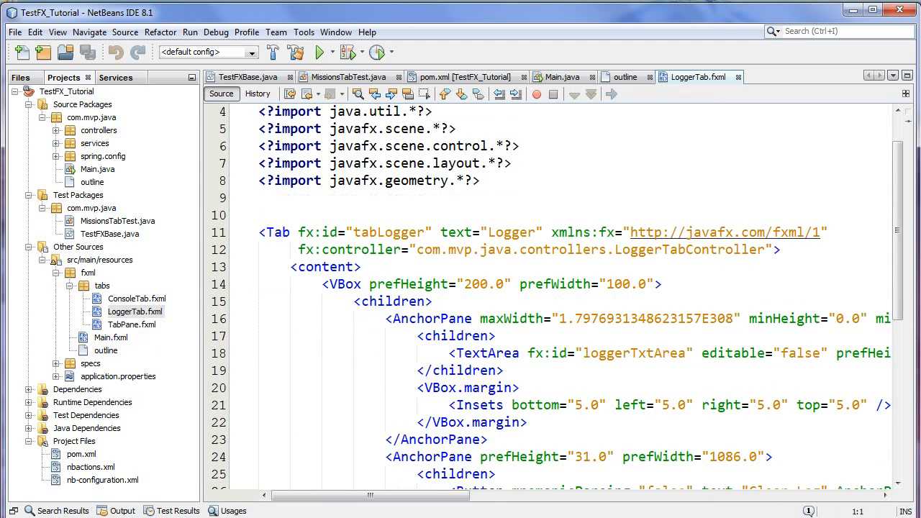
# - Select the tabLogger id on the Tab element, then close LoggerTab.fxml
pyautogui.click(292, 231)
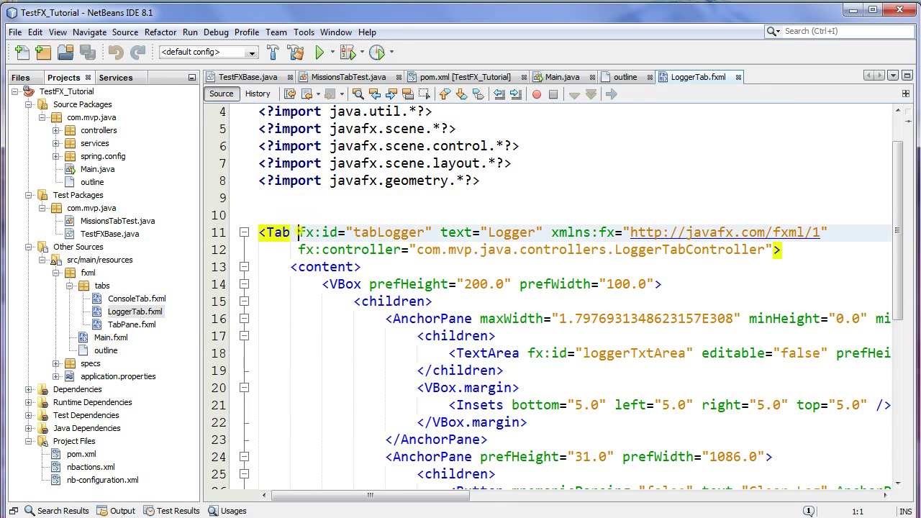
pyautogui.doubleClick(389, 232)
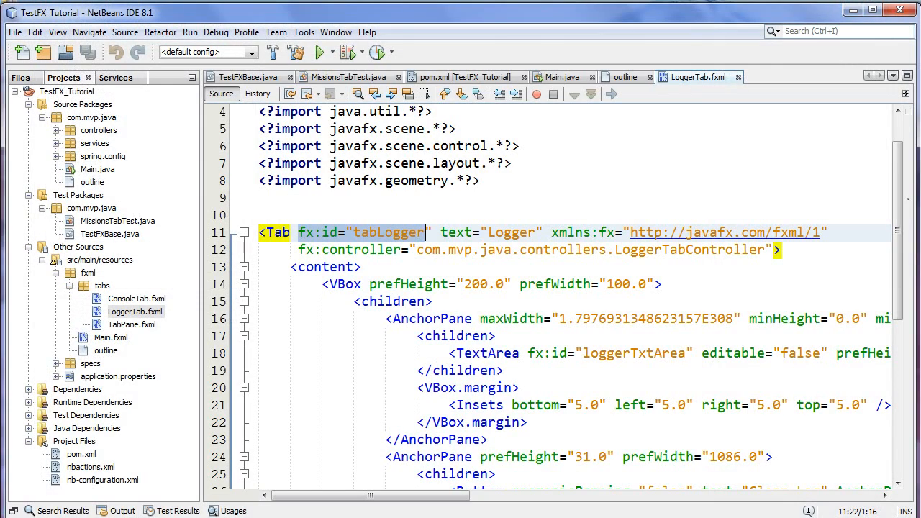
pyautogui.click(451, 78)
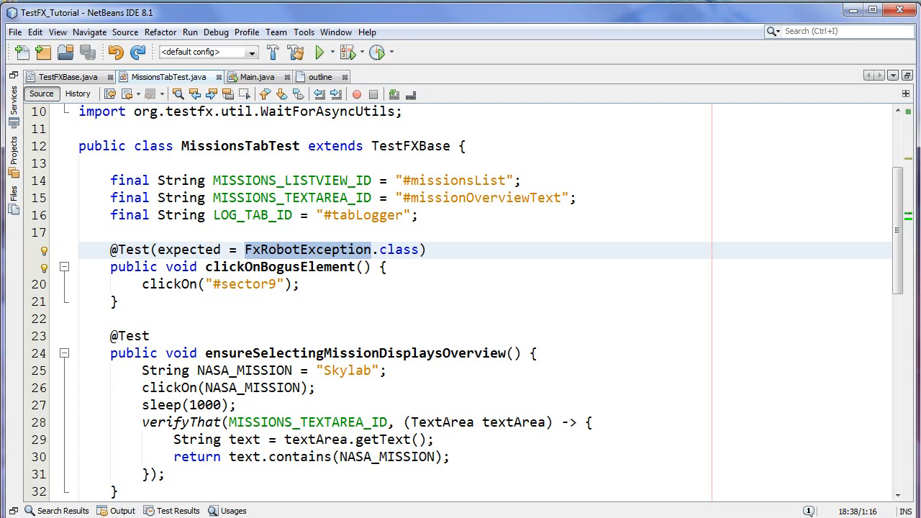
pyautogui.scroll(-3)
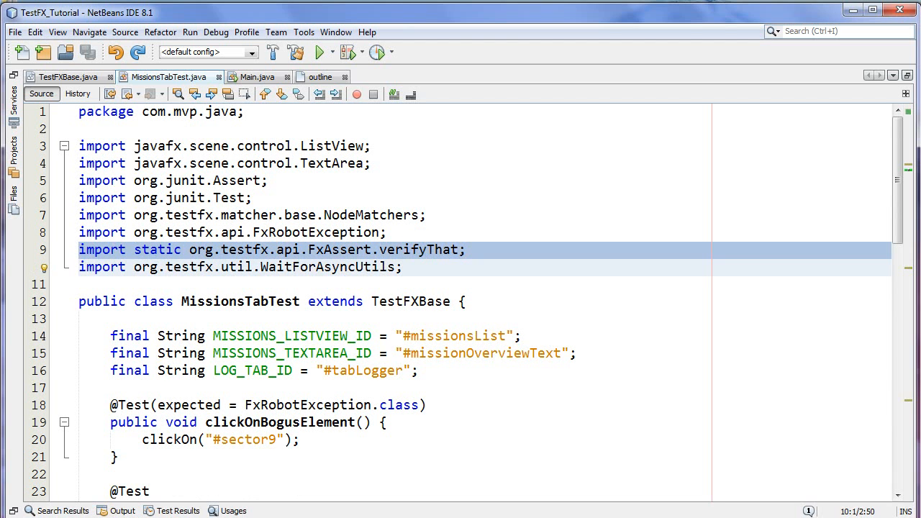
pyautogui.scroll(-3)
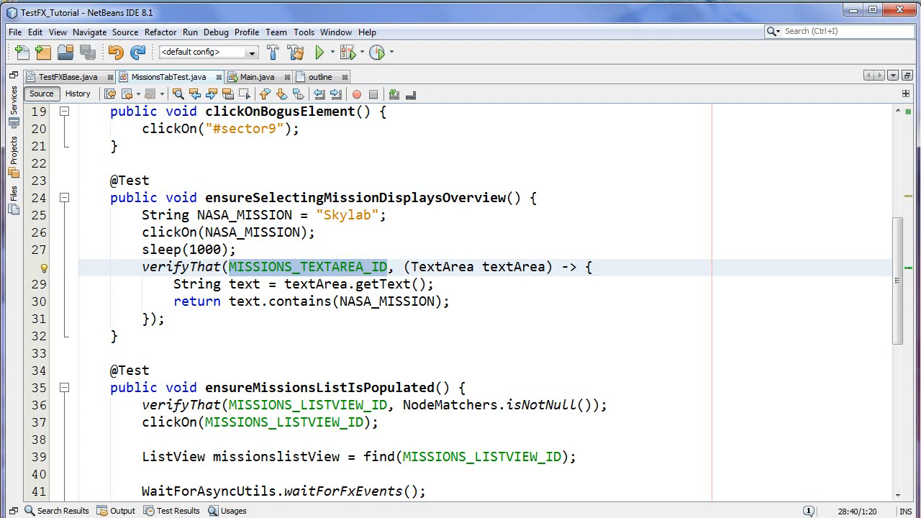
pyautogui.click(390, 266)
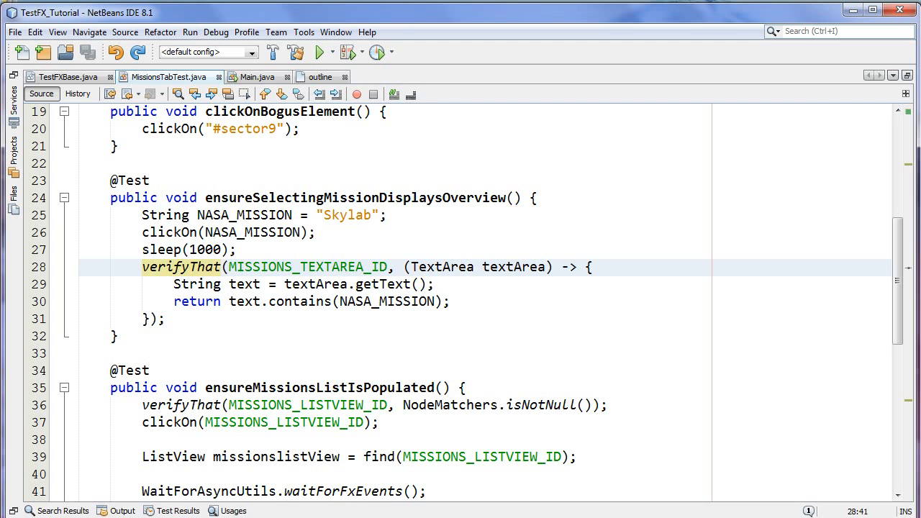
pyautogui.click(395, 266)
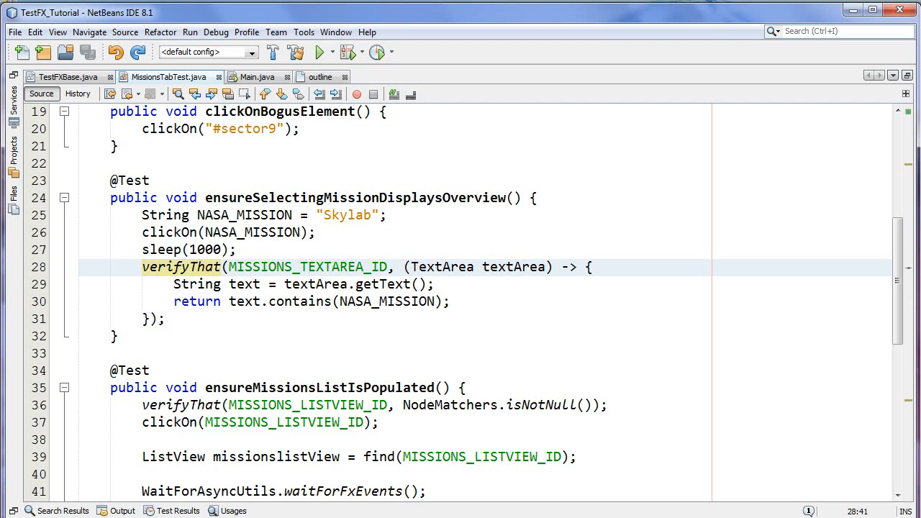
pyautogui.doubleClick(437, 266)
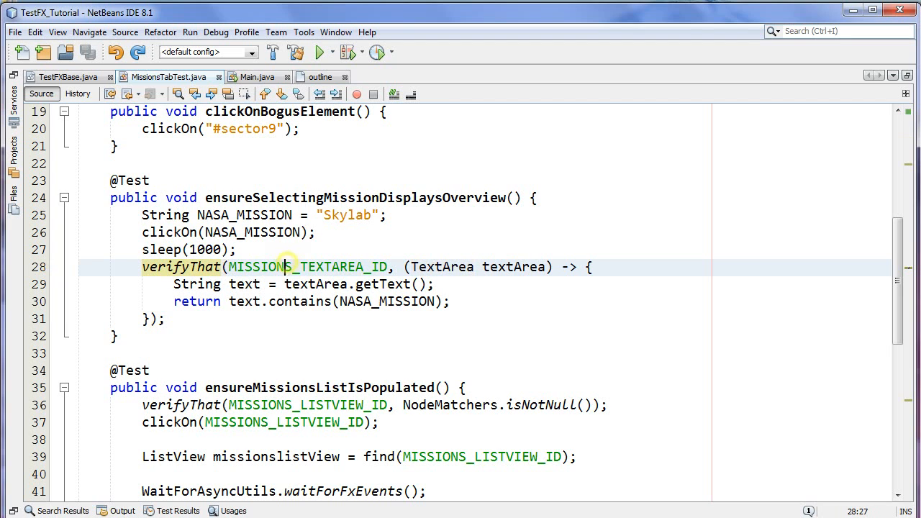
pyautogui.doubleClick(280, 266)
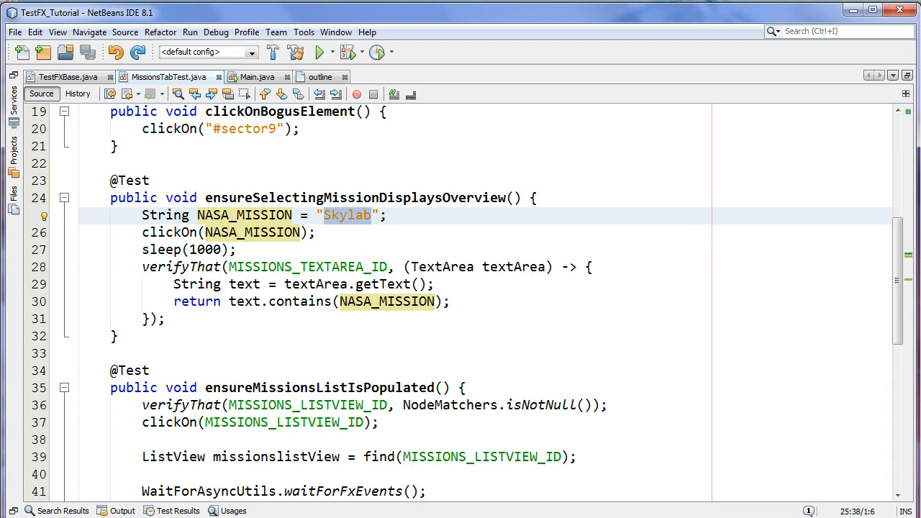
pyautogui.scroll(-3)
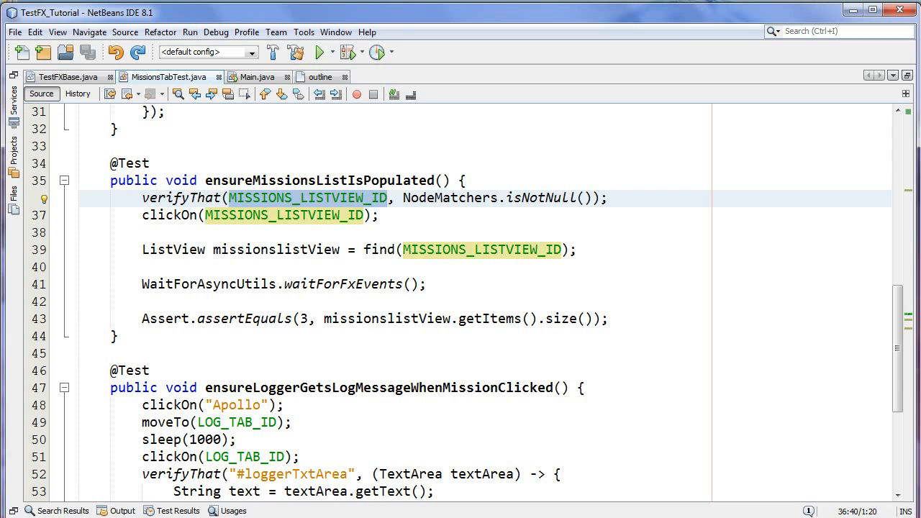
pyautogui.doubleClick(449, 198)
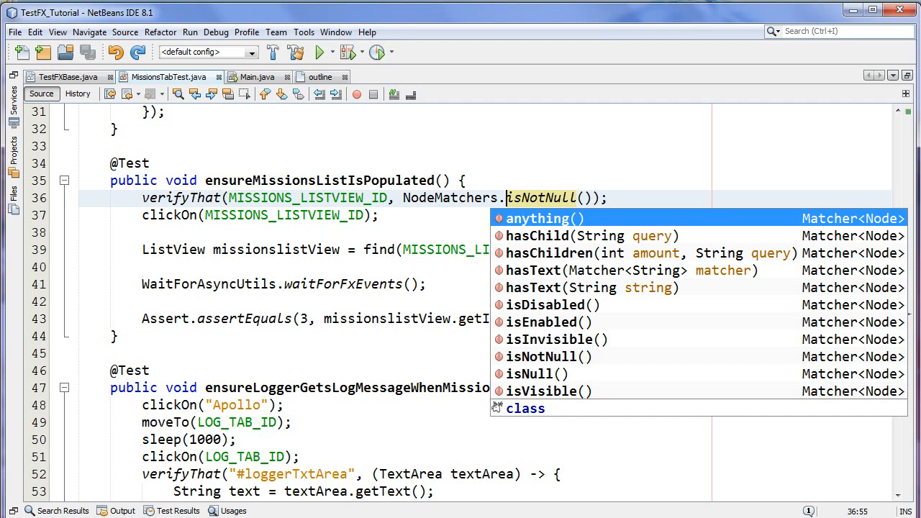
pyautogui.press('Escape')
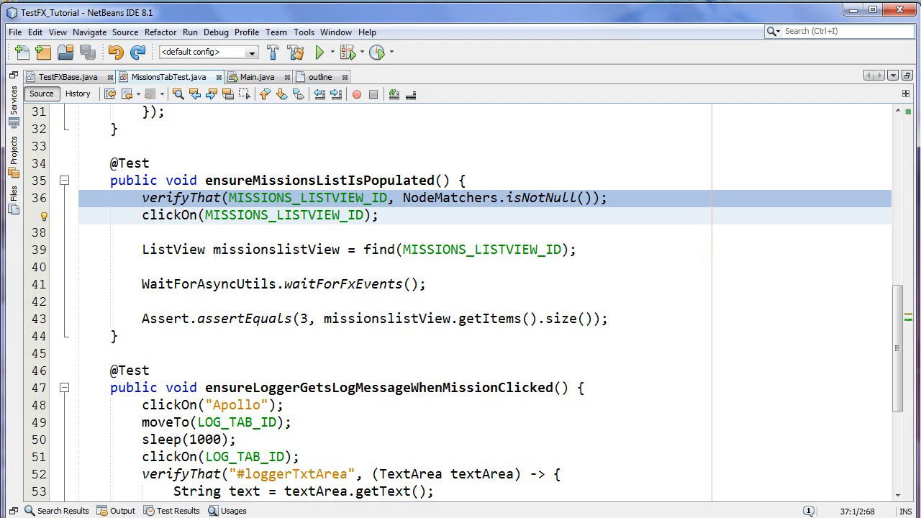
pyautogui.doubleClick(449, 198)
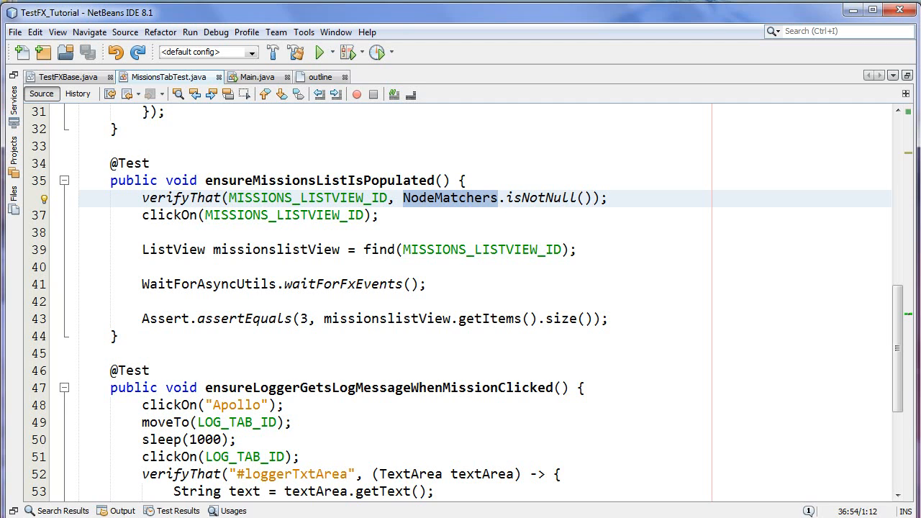
pyautogui.doubleClick(541, 198)
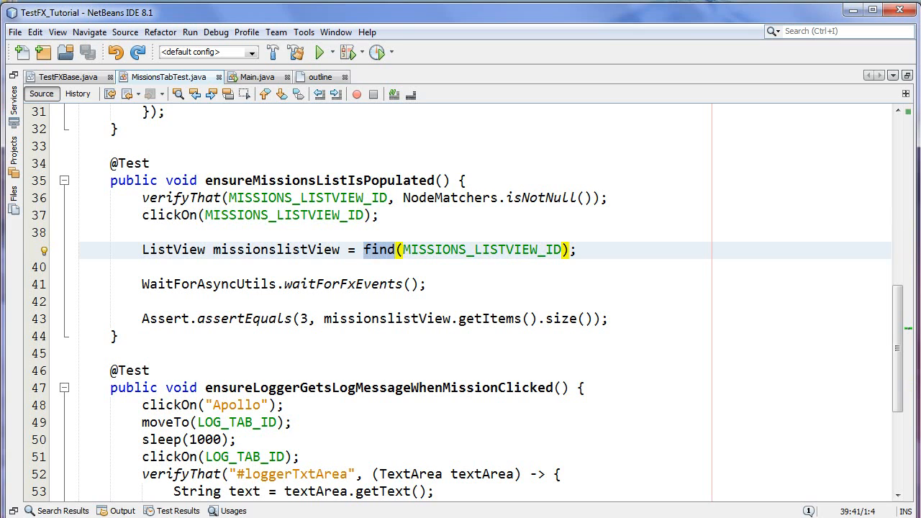
pyautogui.doubleClick(481, 250)
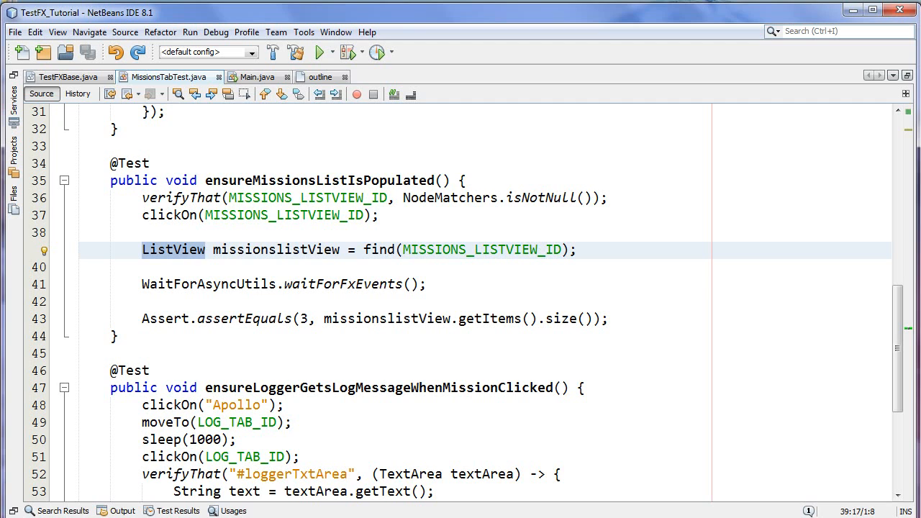
pyautogui.click(164, 319)
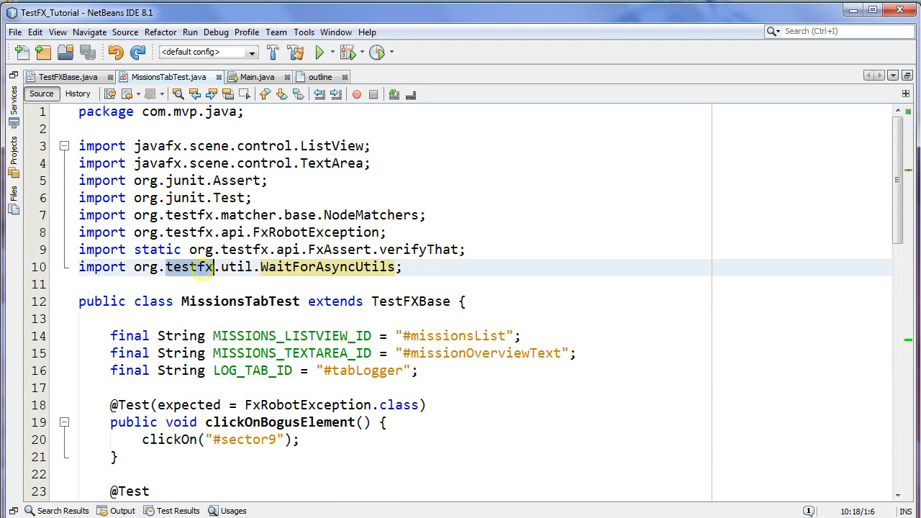
pyautogui.scroll(-3)
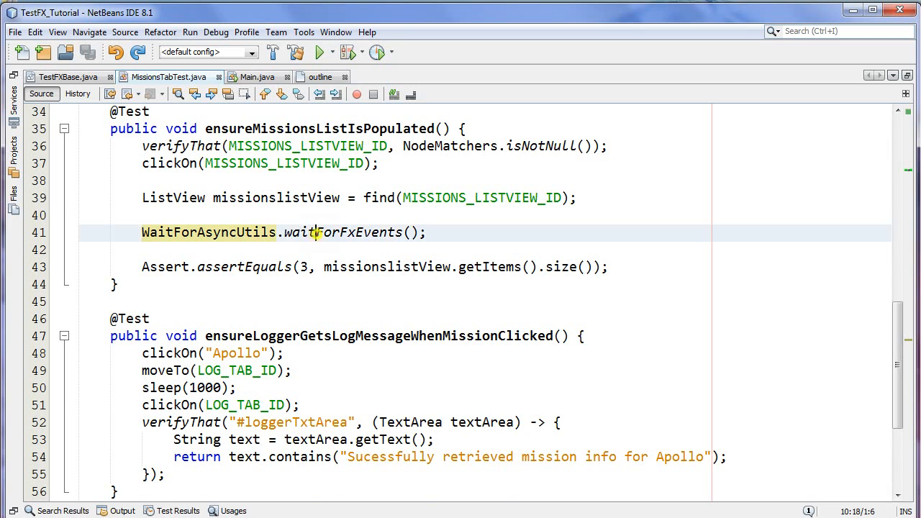
pyautogui.doubleClick(352, 233)
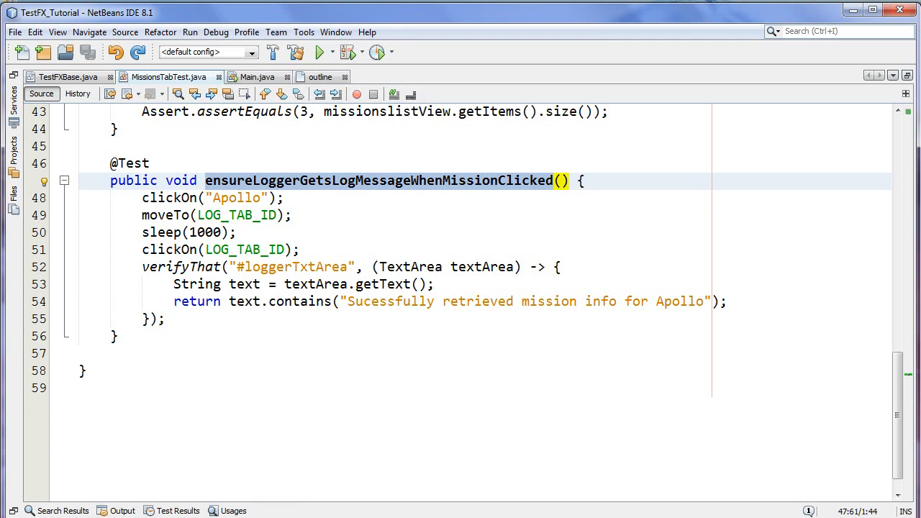
pyautogui.click(216, 198)
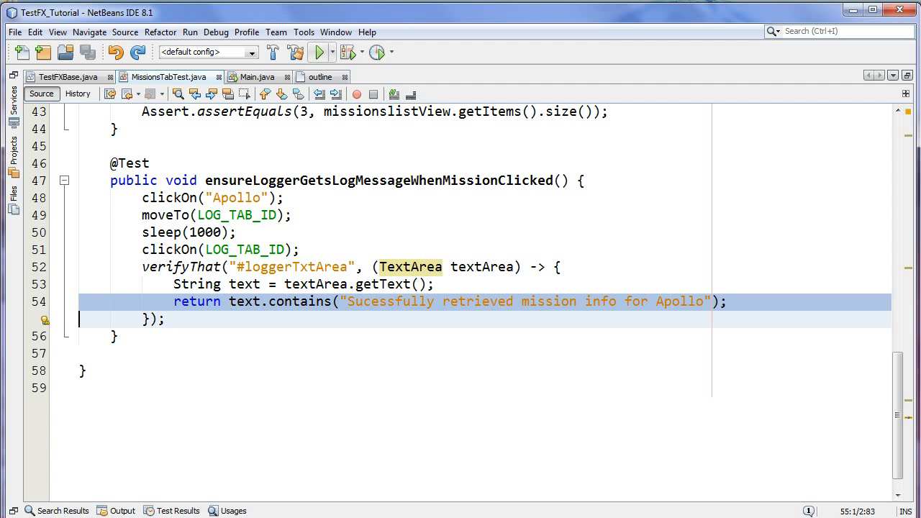
pyautogui.click(317, 52)
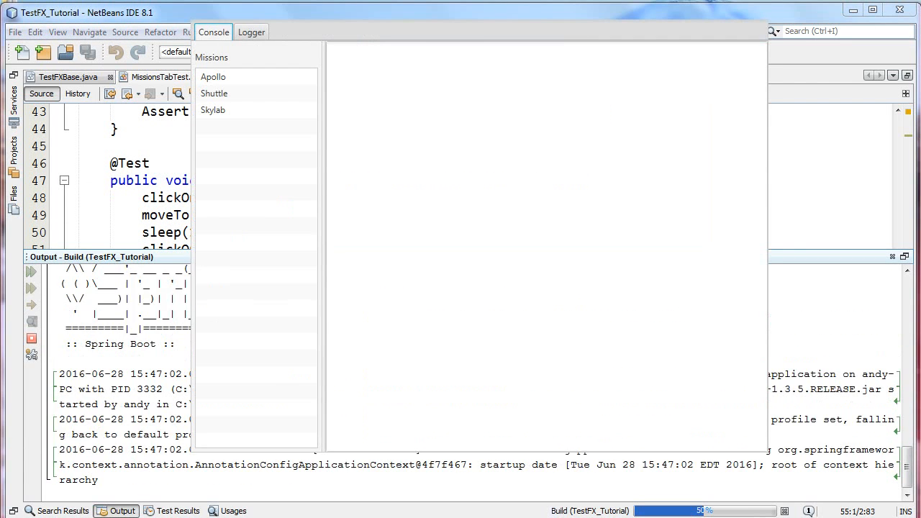
pyautogui.click(250, 31)
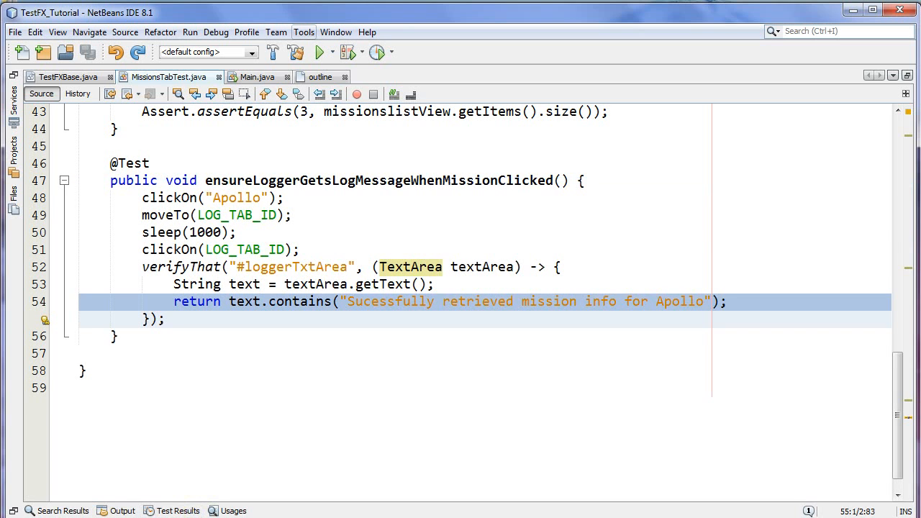
# - Show the Test Results panel via Window > IDE Tools
pyautogui.click(337, 31)
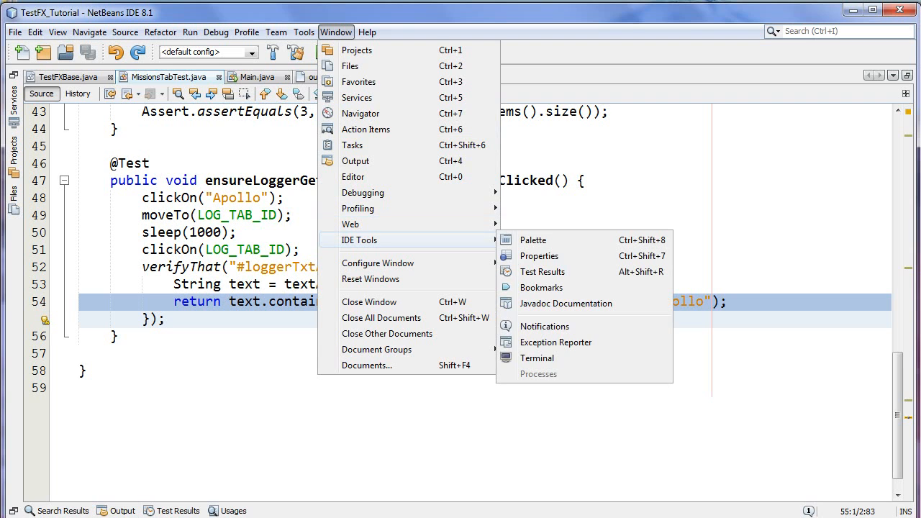
pyautogui.moveTo(542, 271)
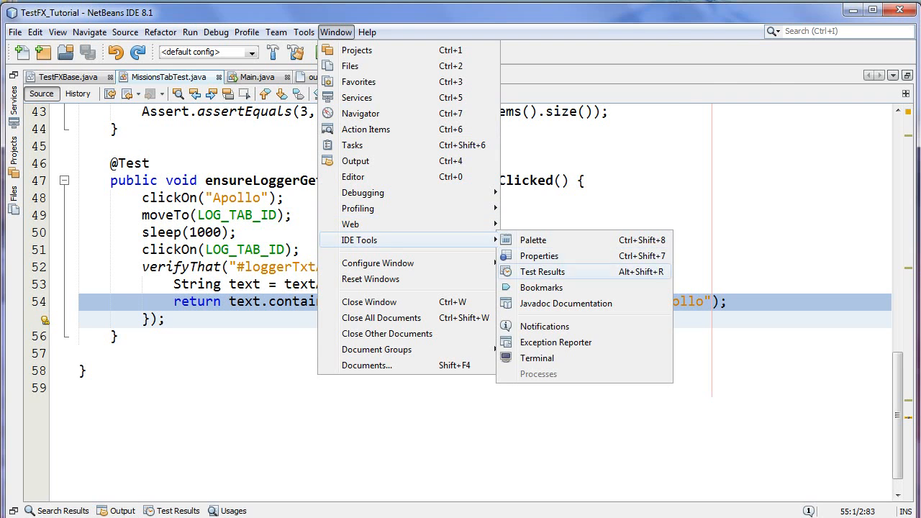
pyautogui.click(541, 271)
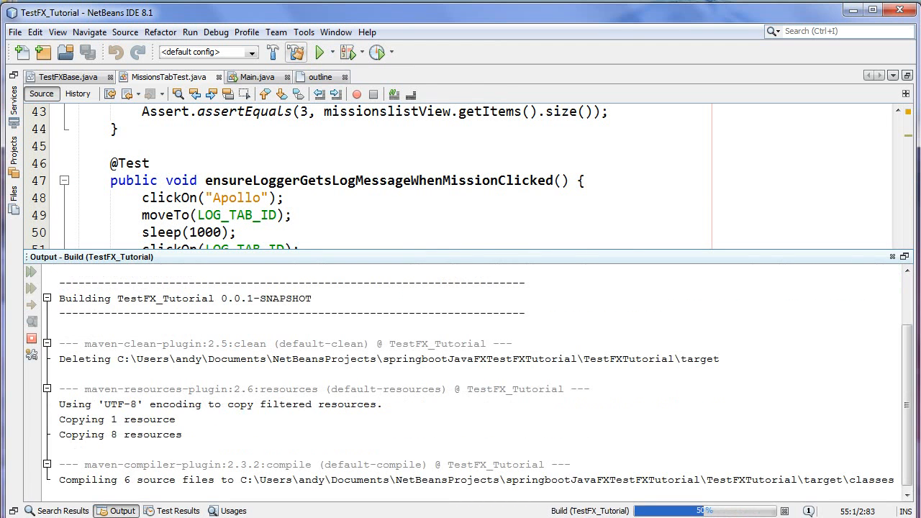
# - Watch the test app run, checking its Logger view and the 'Tests run: 4, Failures: 0' output
pyautogui.scroll(-3)
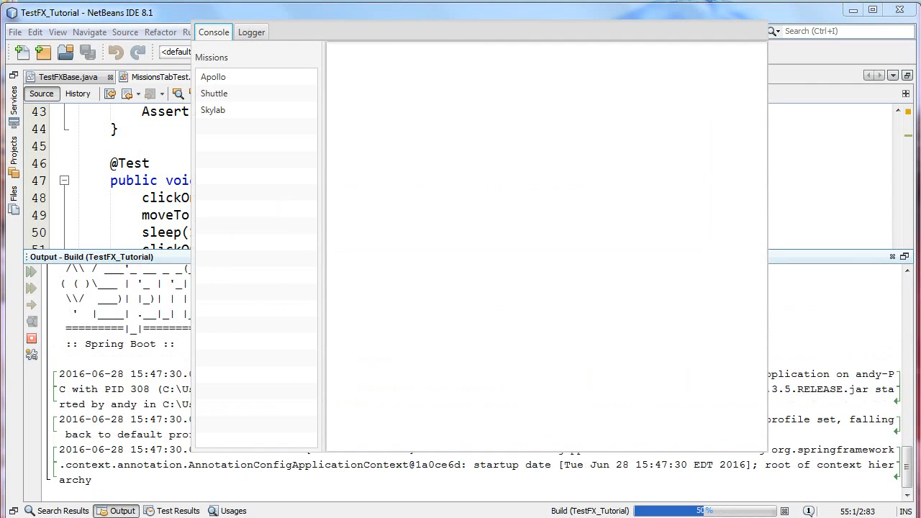
pyautogui.click(250, 32)
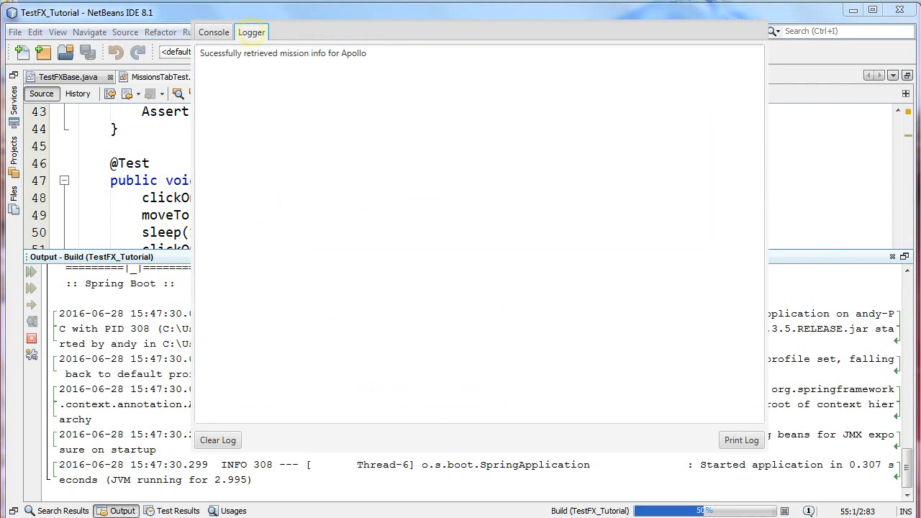
pyautogui.click(213, 32)
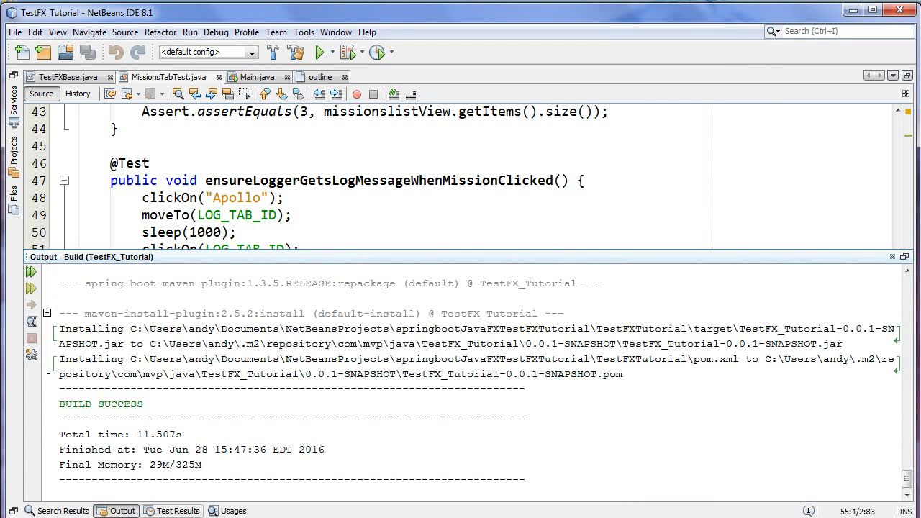
pyautogui.click(176, 511)
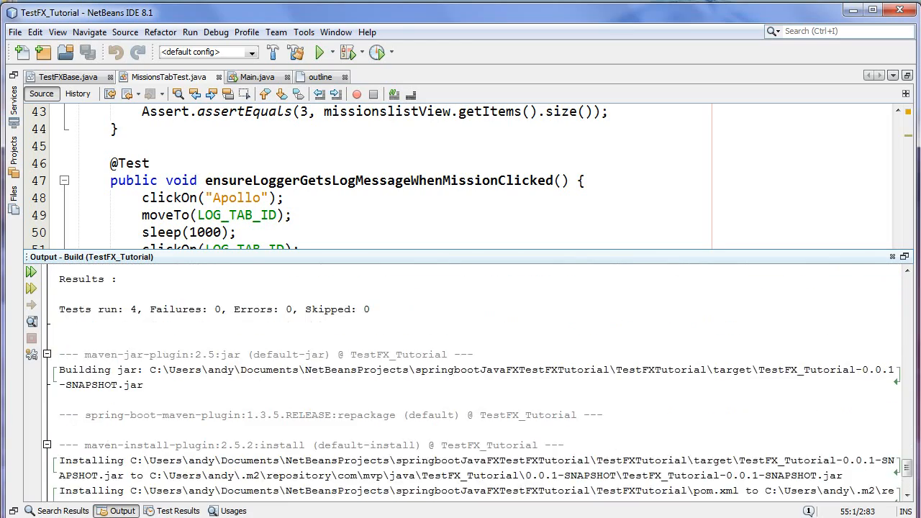
# - Hide the build output and return to the tutorial outline notes document
pyautogui.doubleClick(92, 309)
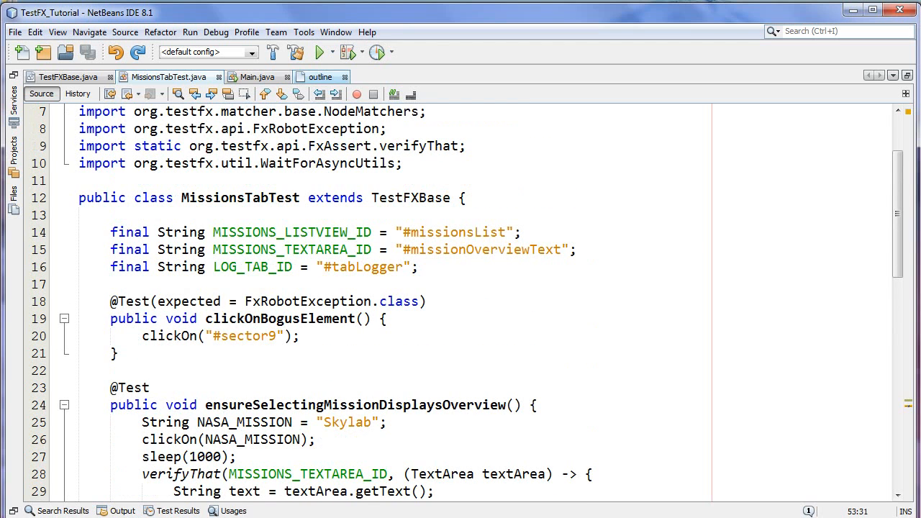
pyautogui.click(319, 76)
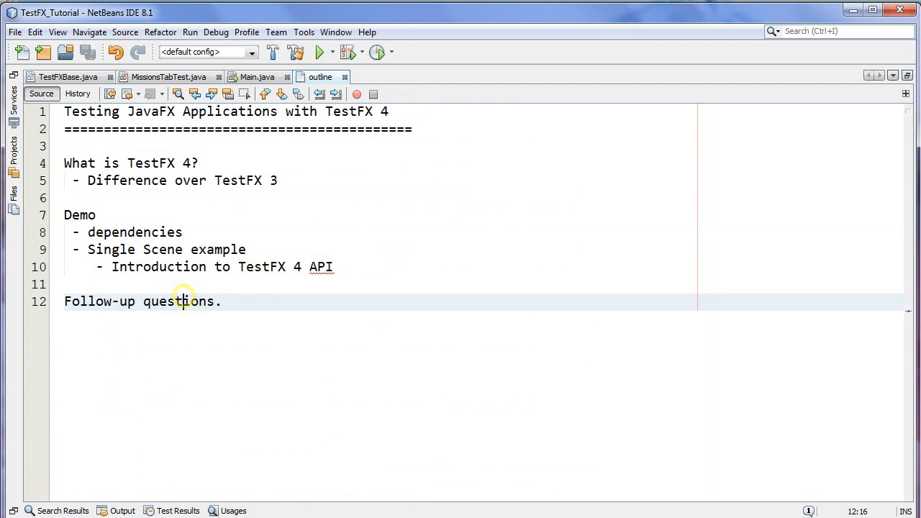